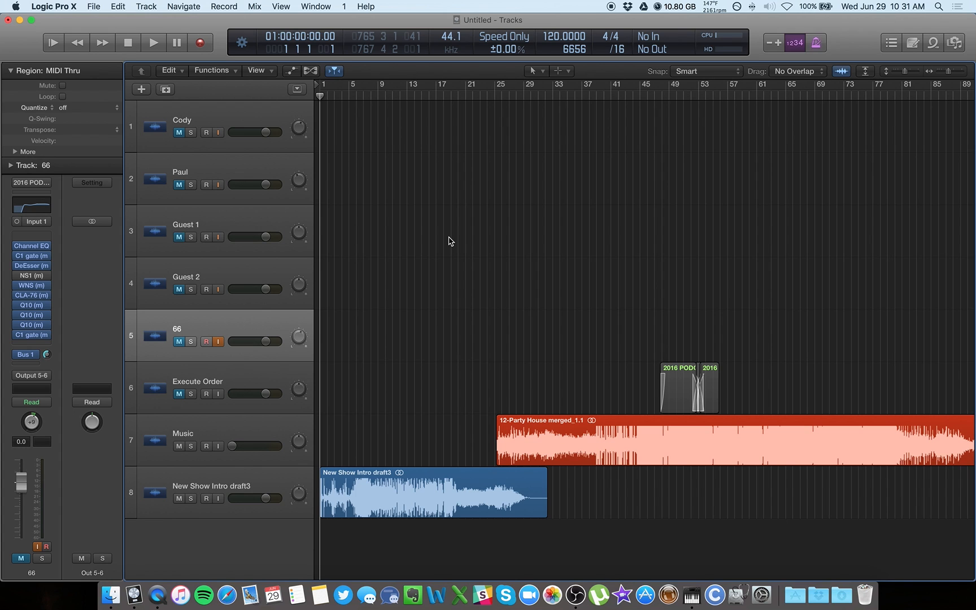
pyautogui.moveTo(521, 277)
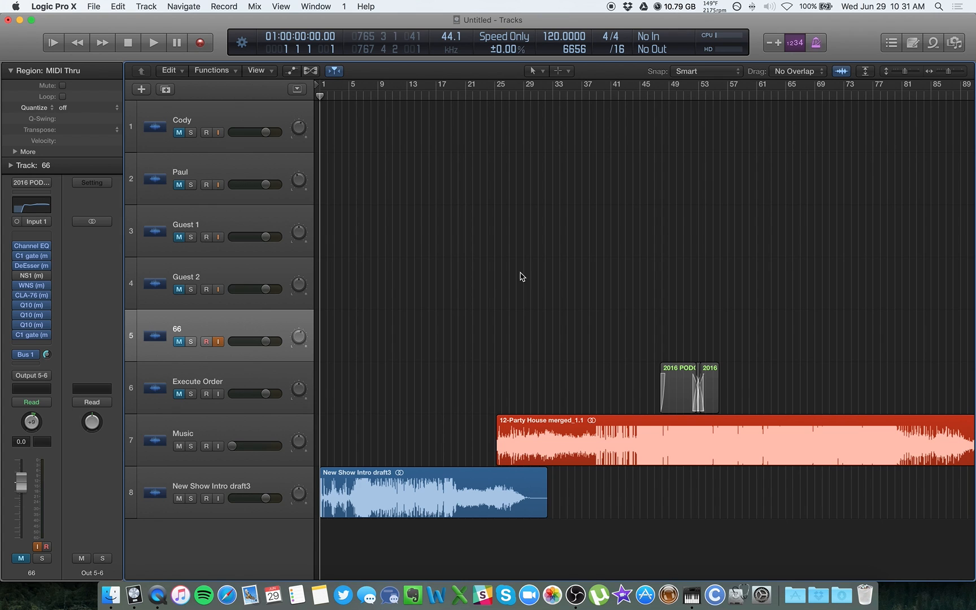
pyautogui.moveTo(565, 312)
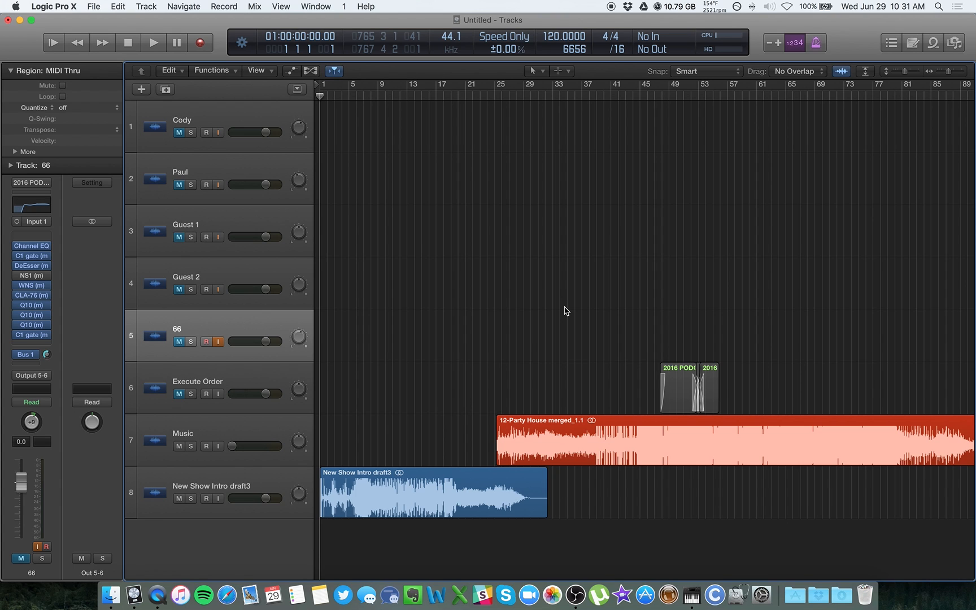
pyautogui.moveTo(694, 589)
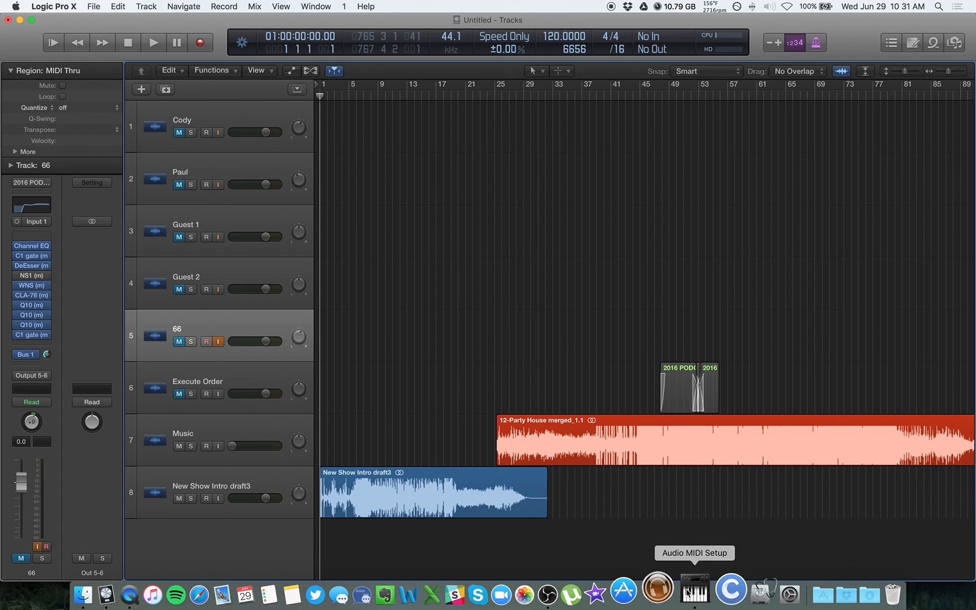
# Launch Audio MIDI Setup so the Audio Devices window lists the Mac's audio devices
pyautogui.click(692, 587)
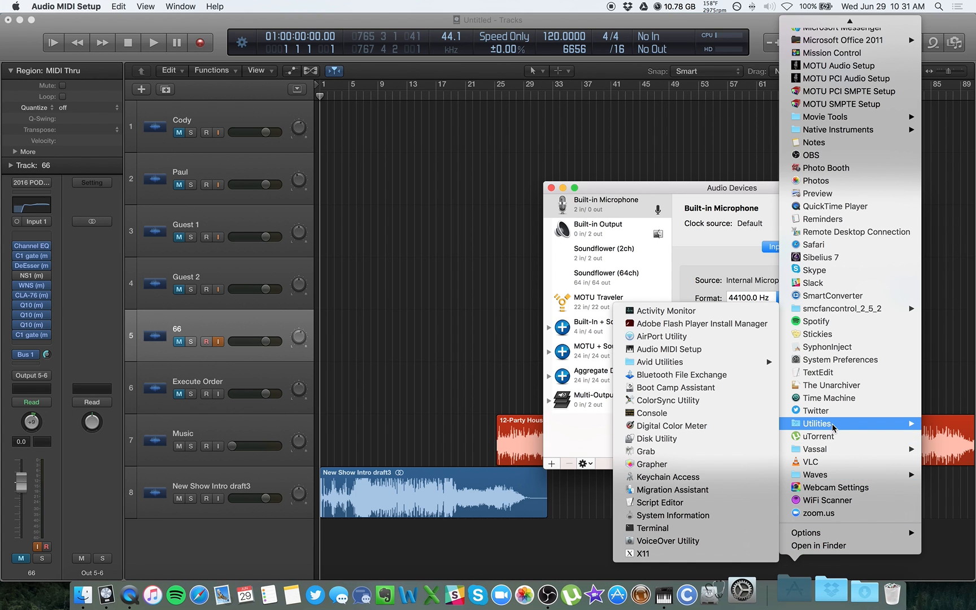
pyautogui.moveTo(671, 349)
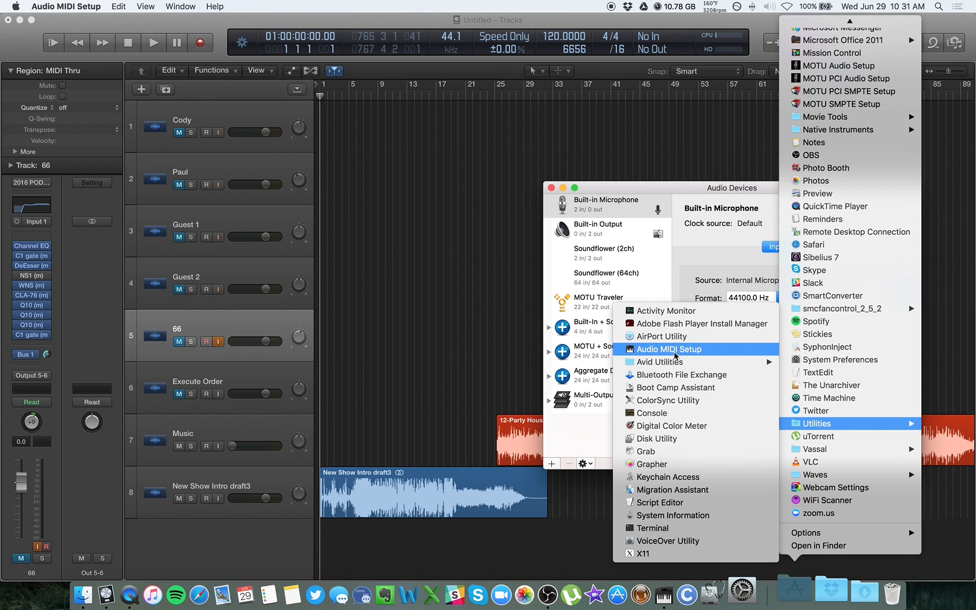
pyautogui.click(670, 349)
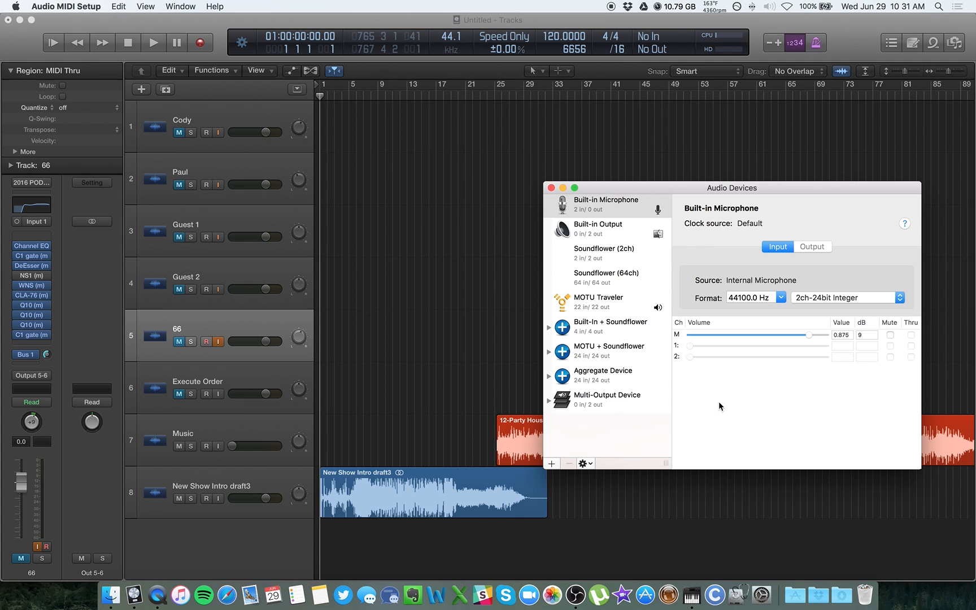
pyautogui.moveTo(636, 443)
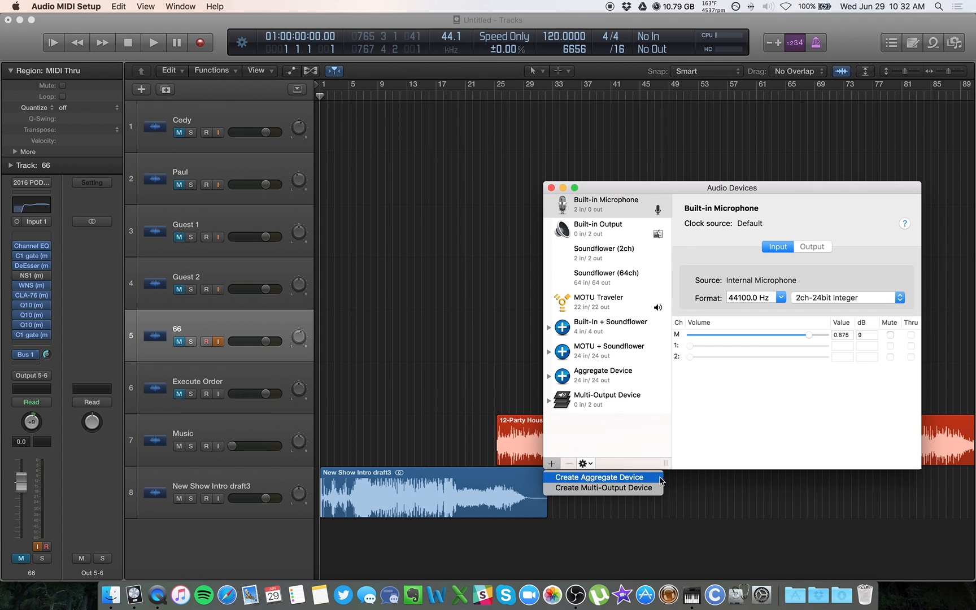
pyautogui.moveTo(652, 469)
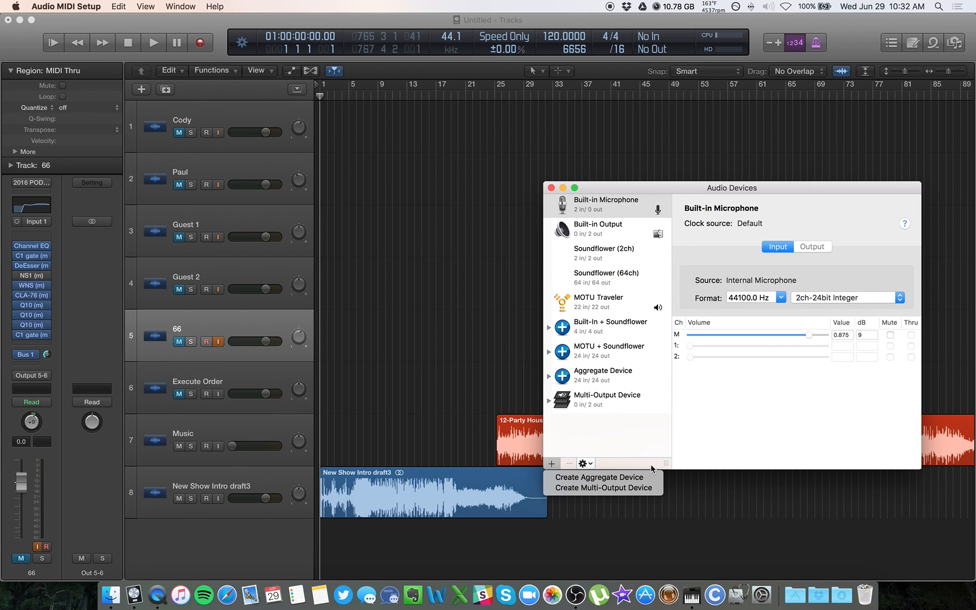
# Create an Aggregate Device combining MOTU Traveler and Soundflower (2ch), clocked by MOTU at 44.1 kHz
pyautogui.click(602, 377)
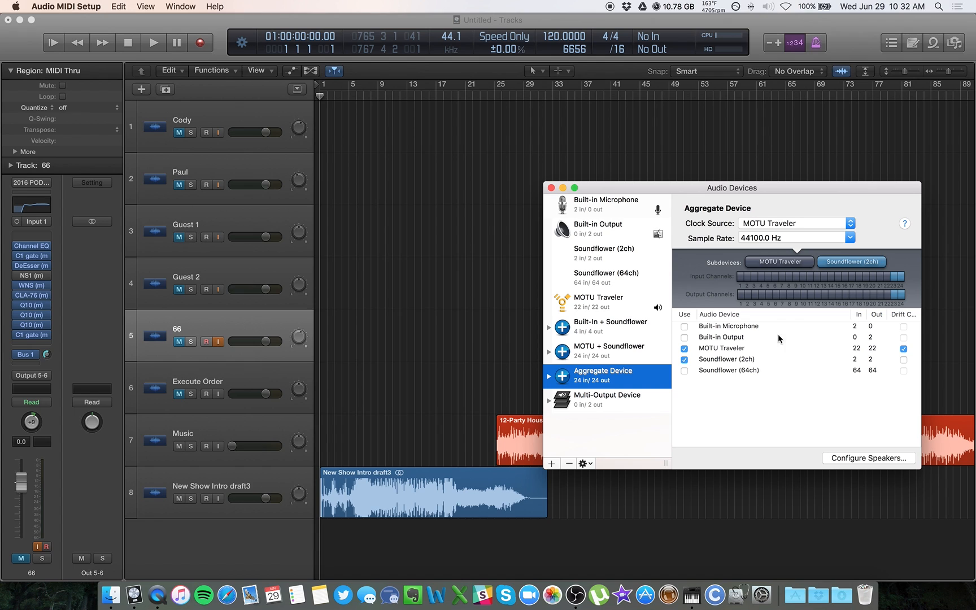
pyautogui.moveTo(693, 326)
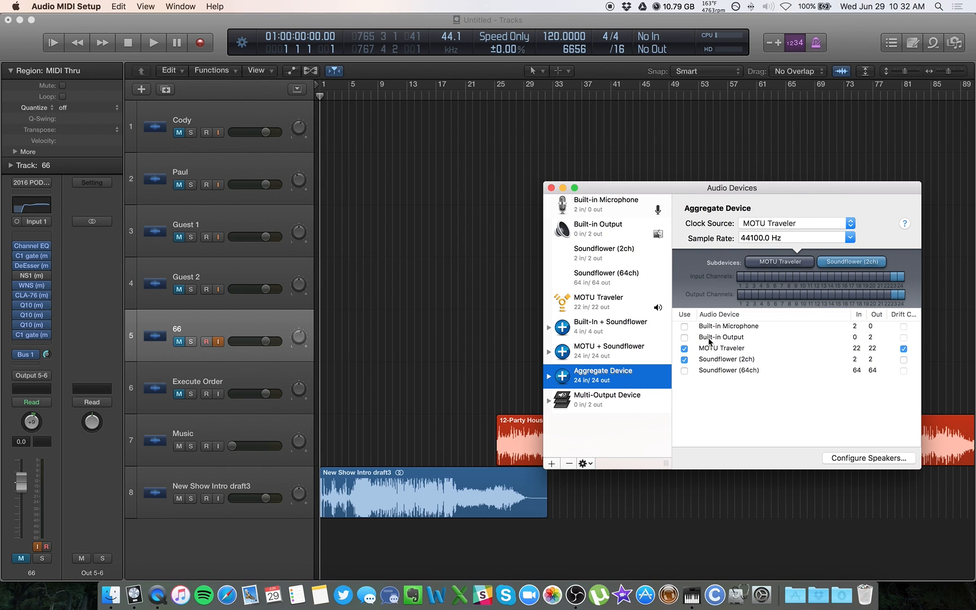
pyautogui.moveTo(717, 399)
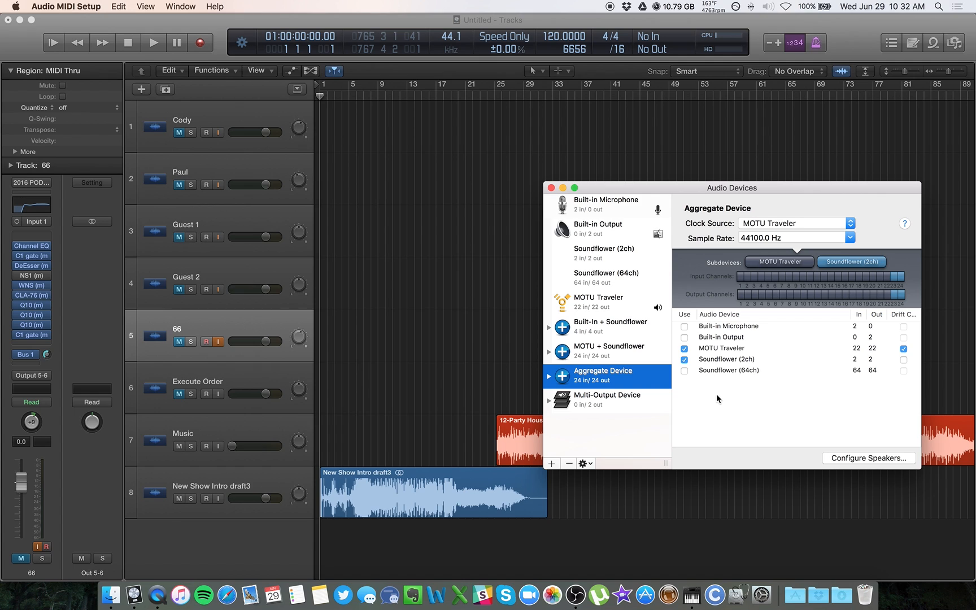
pyautogui.moveTo(741, 350)
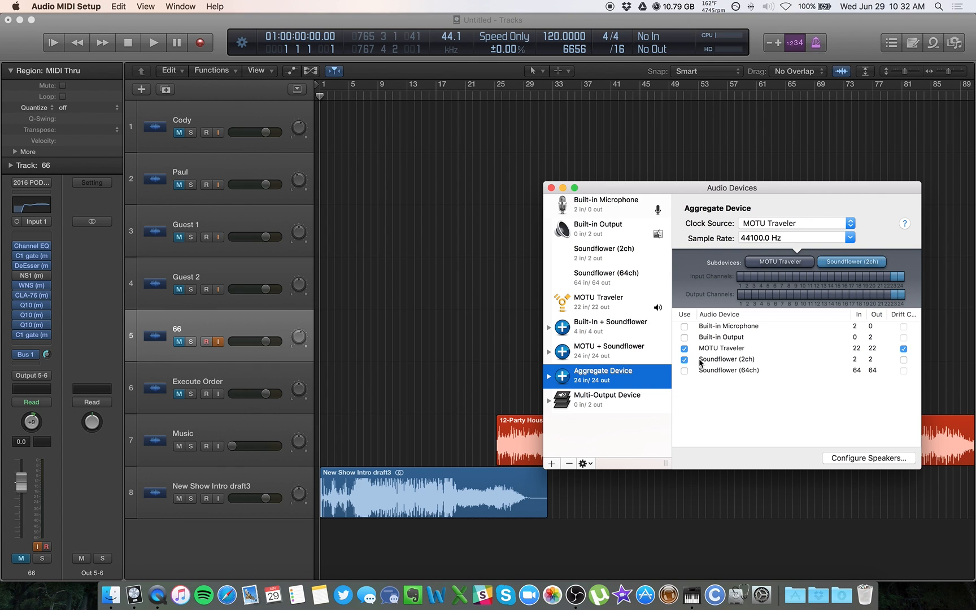
pyautogui.moveTo(812, 328)
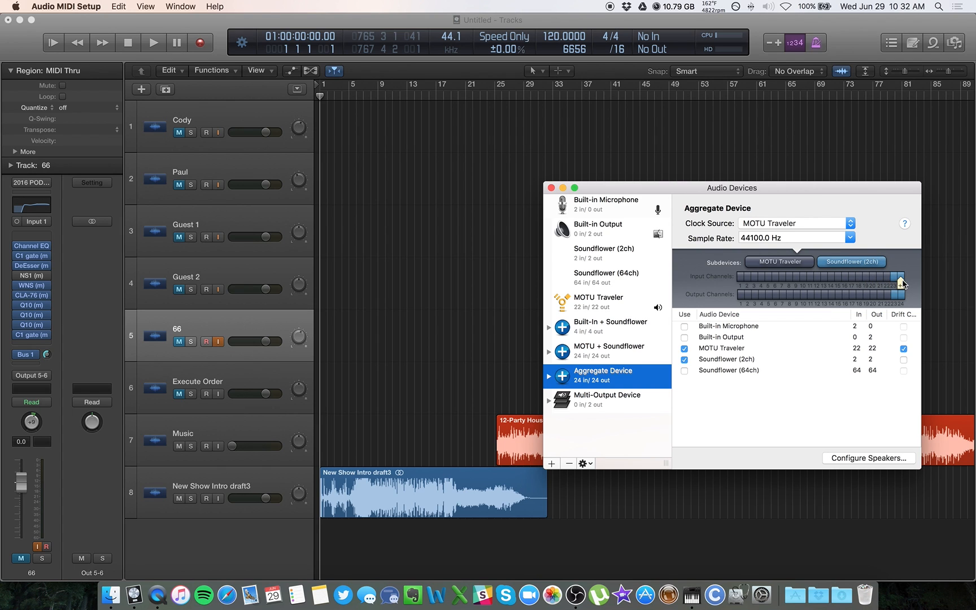
pyautogui.moveTo(899, 284)
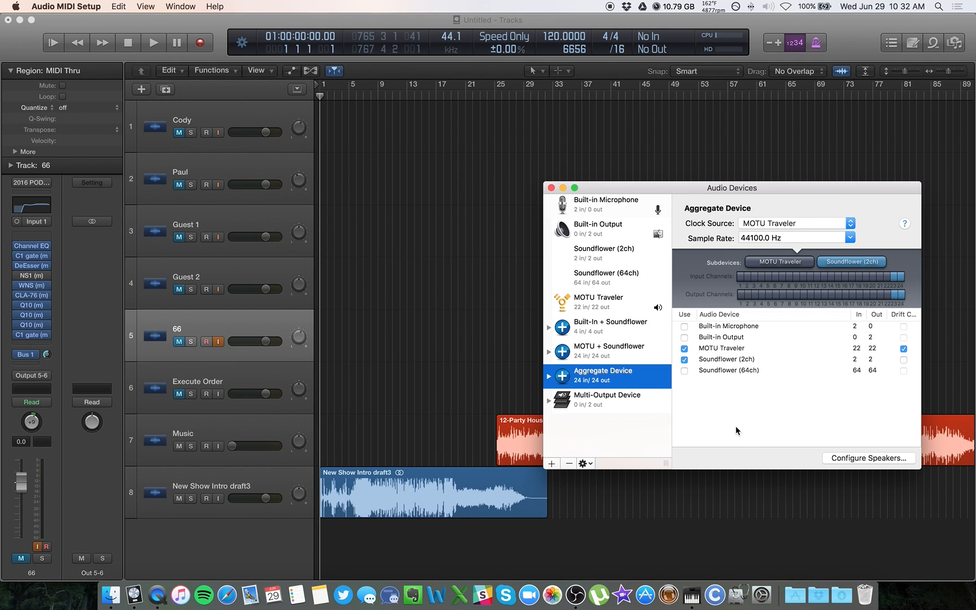
pyautogui.moveTo(460, 292)
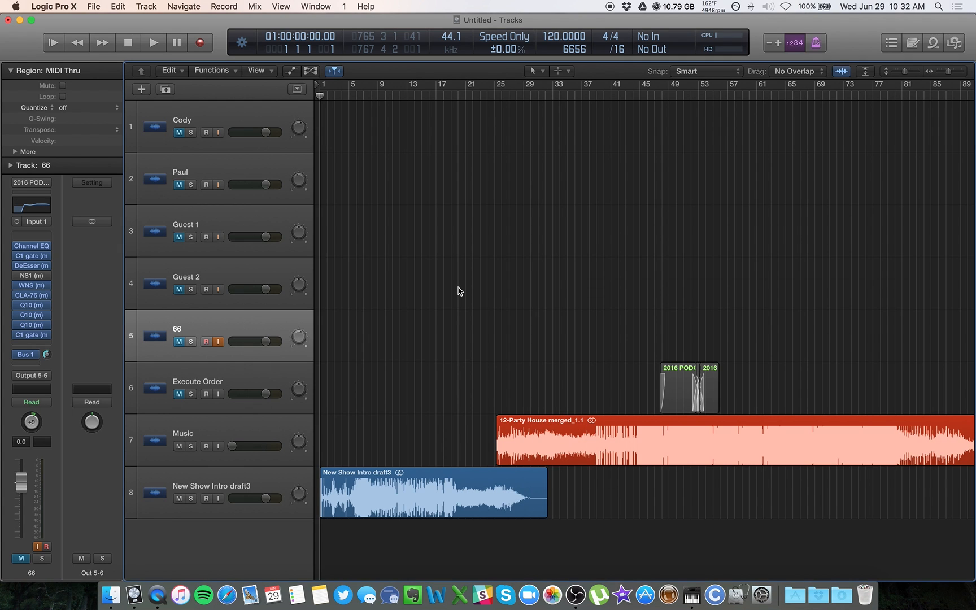
pyautogui.moveTo(366, 175)
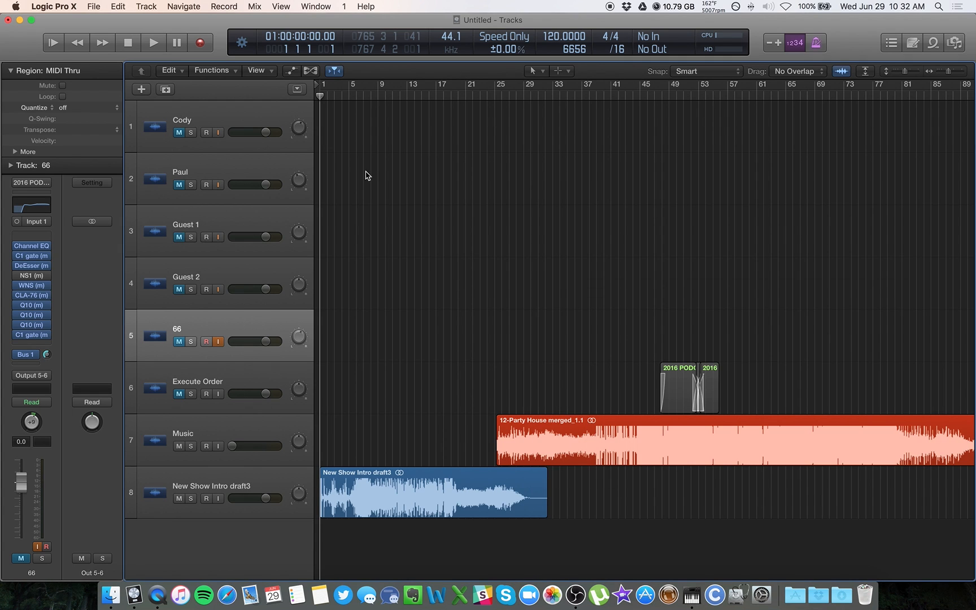
pyautogui.moveTo(416, 281)
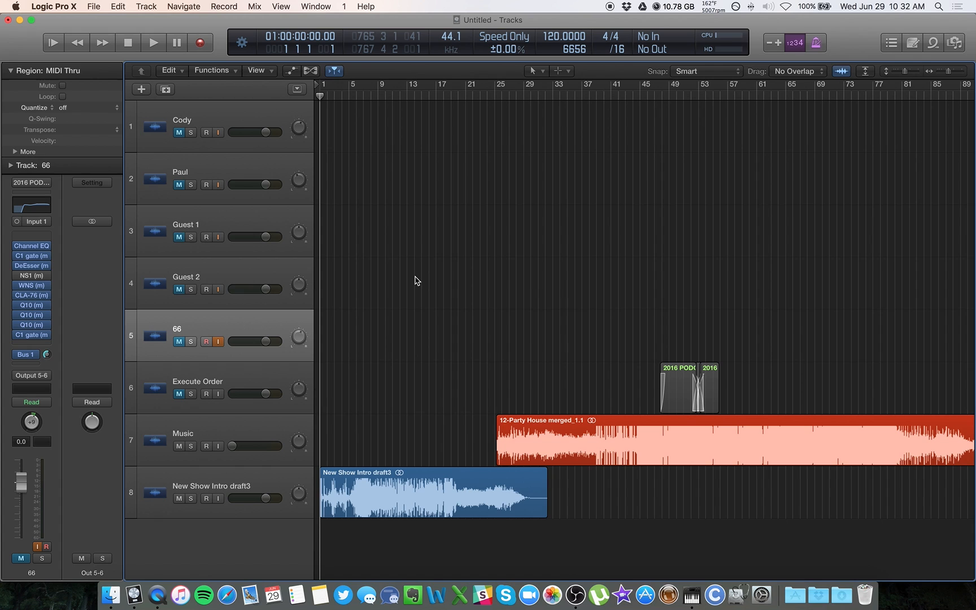
pyautogui.moveTo(387, 173)
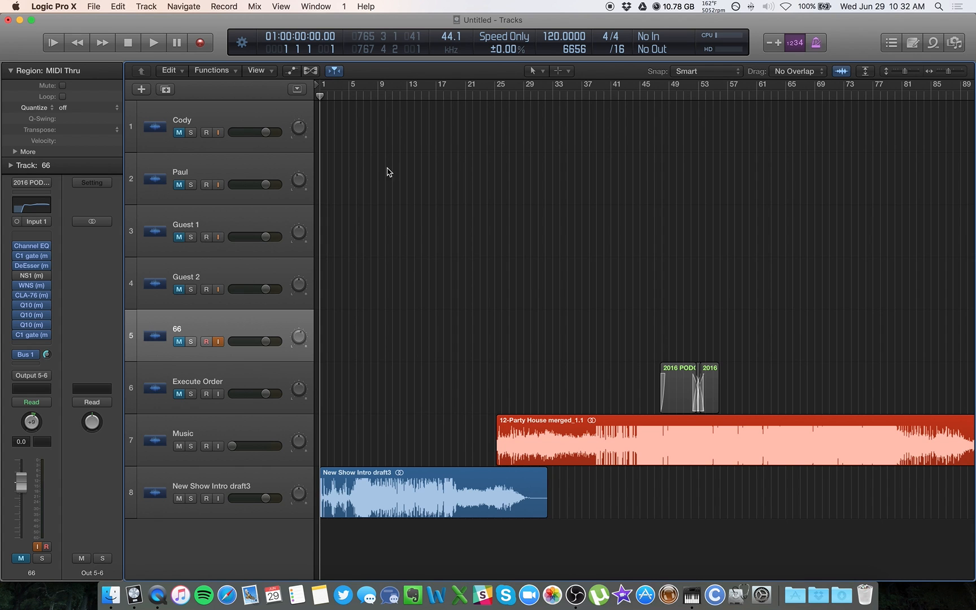
pyautogui.moveTo(81, 26)
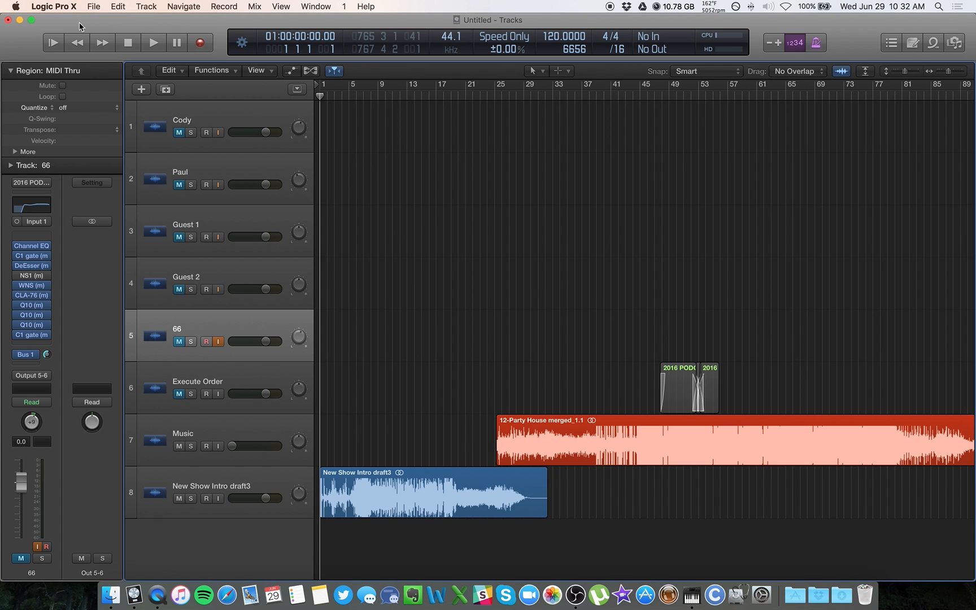
# Show the Logic Pro X application menu that leads to Preferences
pyautogui.click(53, 7)
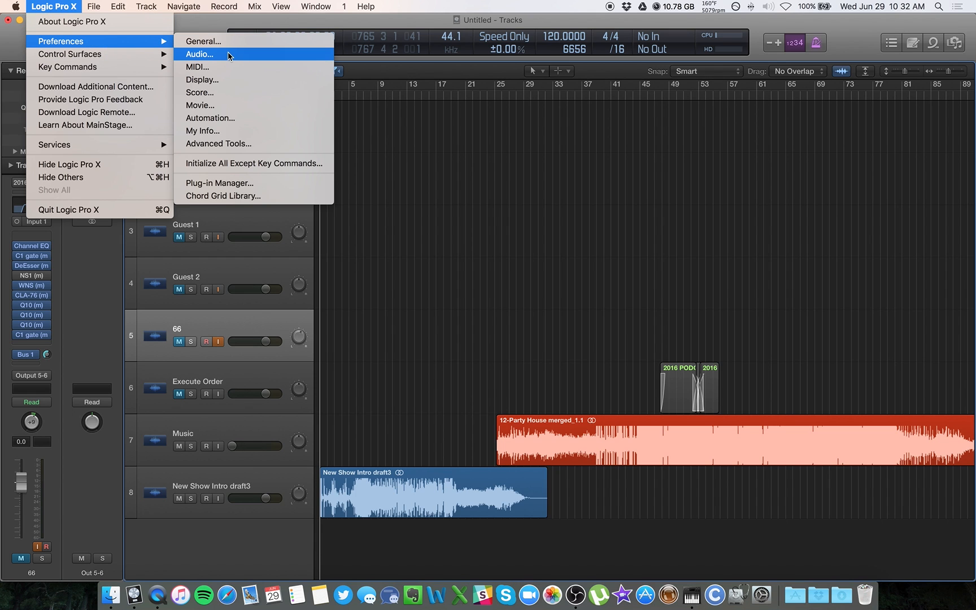
# Set Logic's audio output and input device to MOTU + Soundflower and close Preferences
pyautogui.click(200, 54)
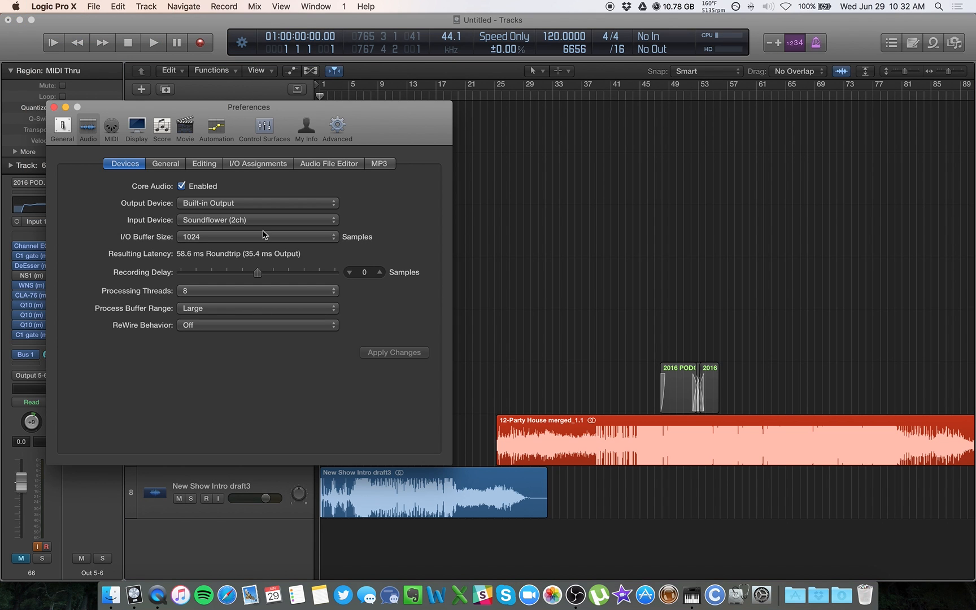
pyautogui.click(256, 203)
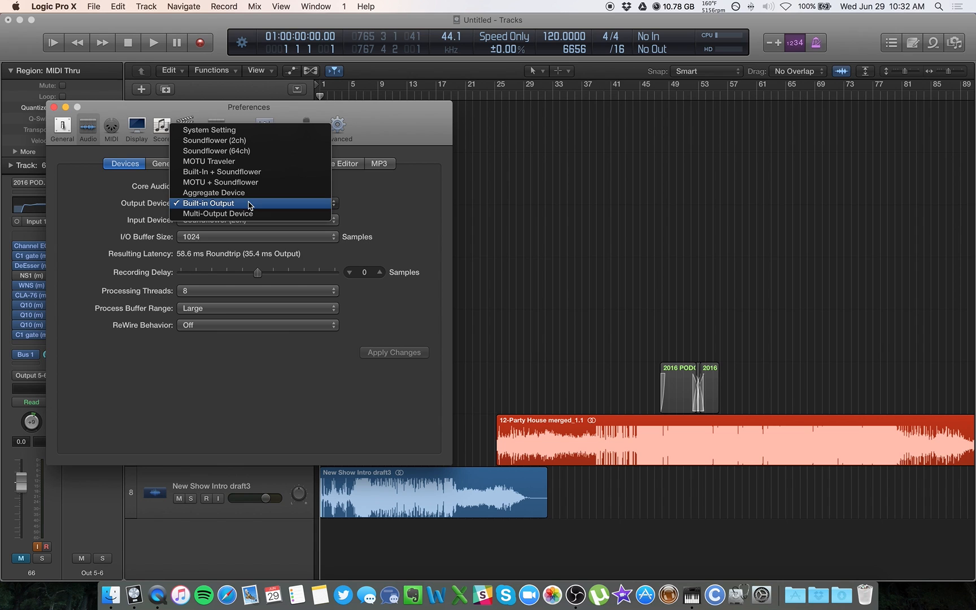
pyautogui.moveTo(249, 182)
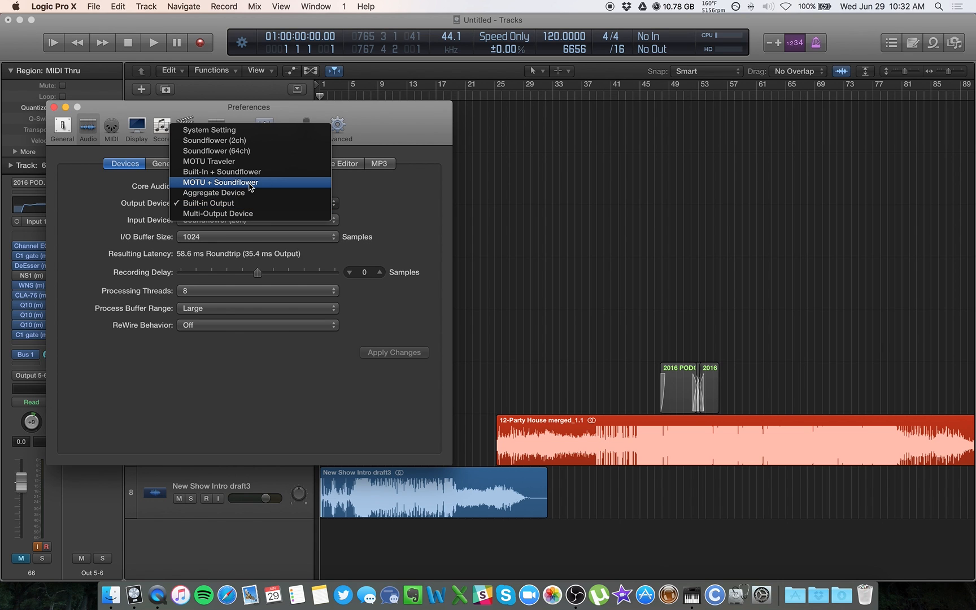
pyautogui.click(208, 202)
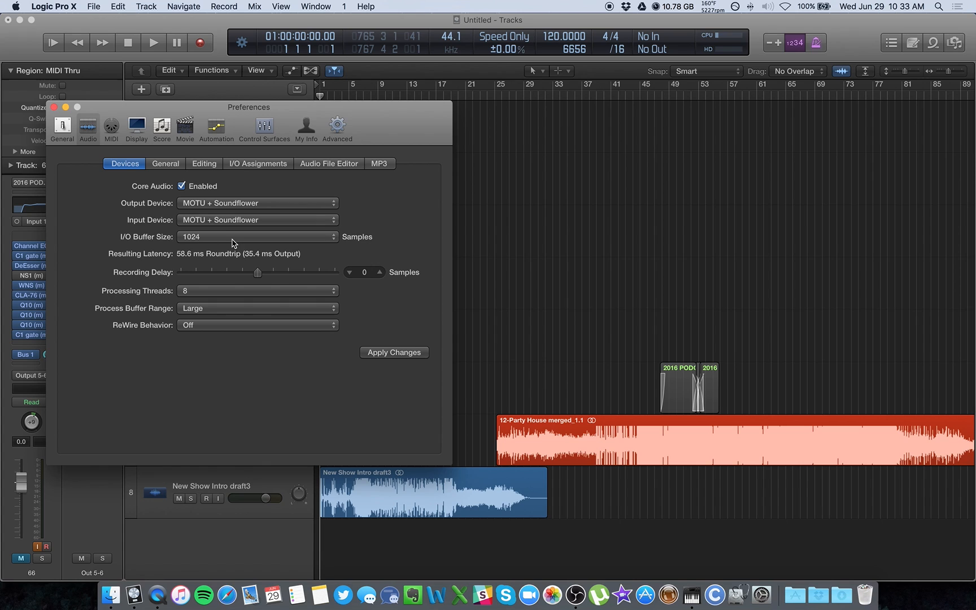
pyautogui.moveTo(418, 319)
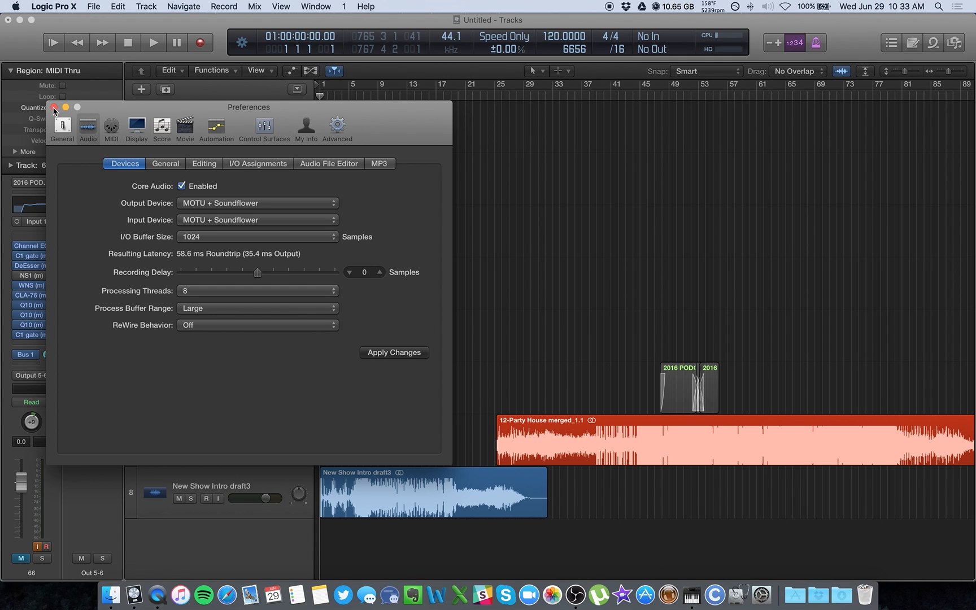
pyautogui.click(393, 353)
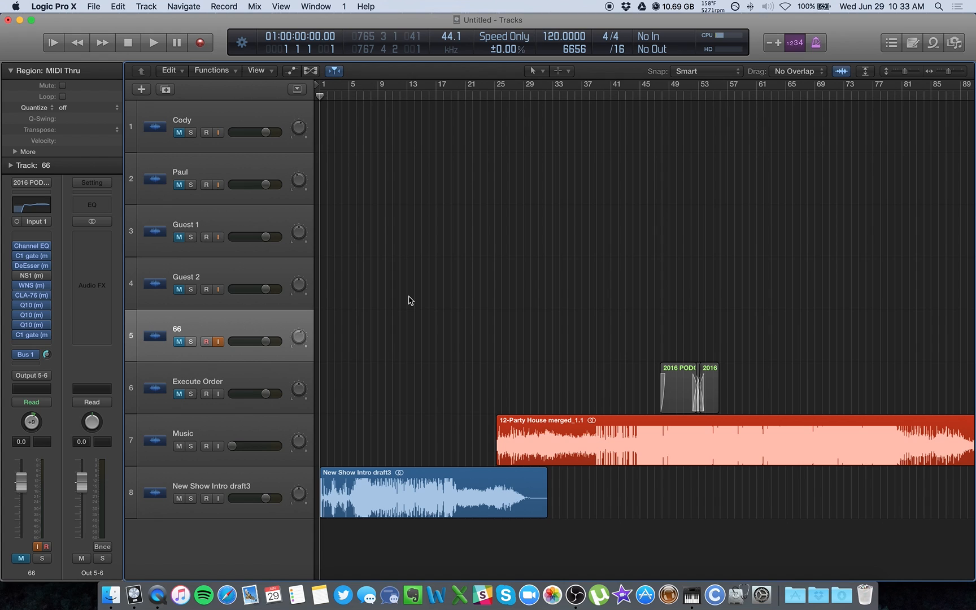
pyautogui.moveTo(407, 339)
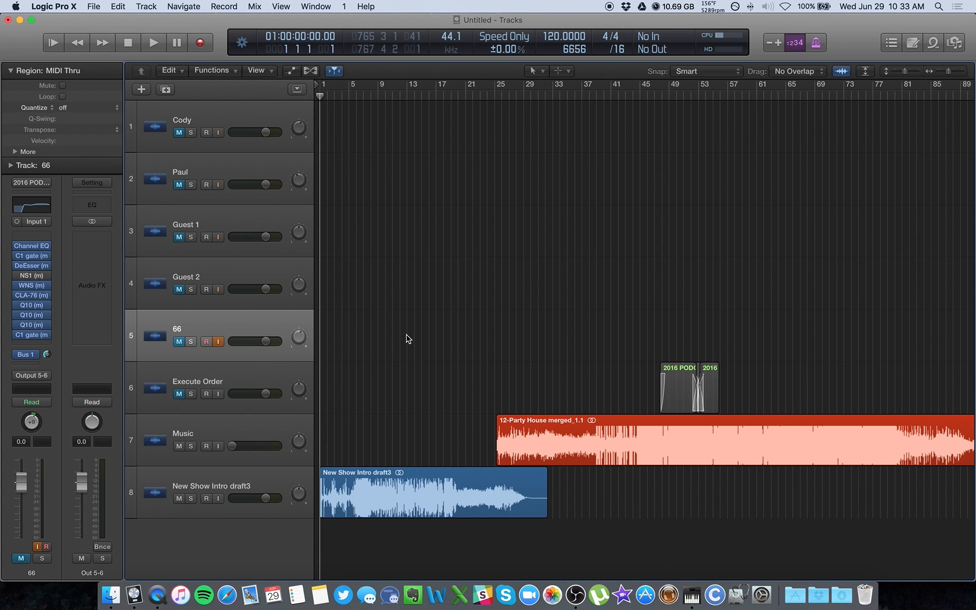
pyautogui.moveTo(414, 345)
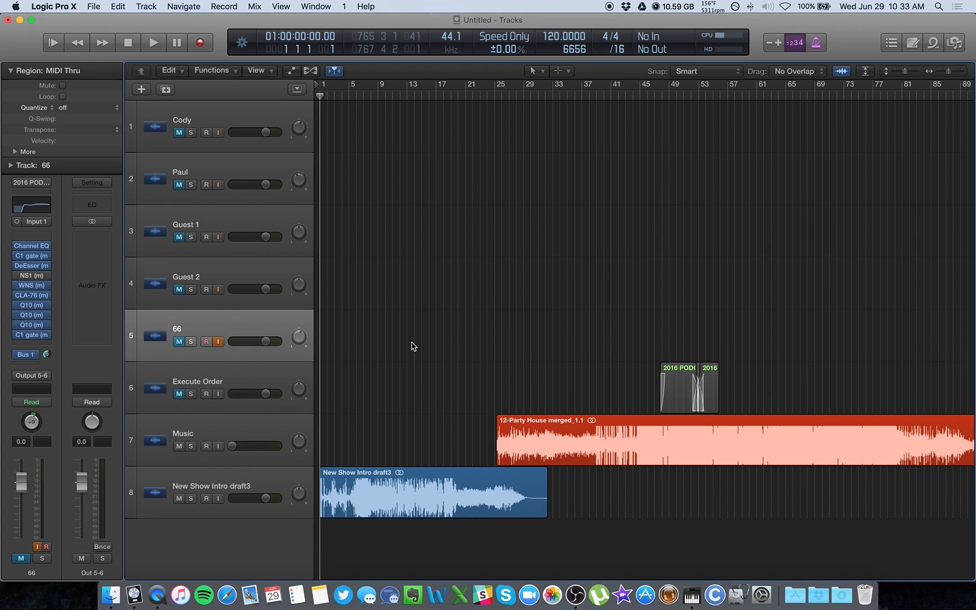
pyautogui.moveTo(413, 314)
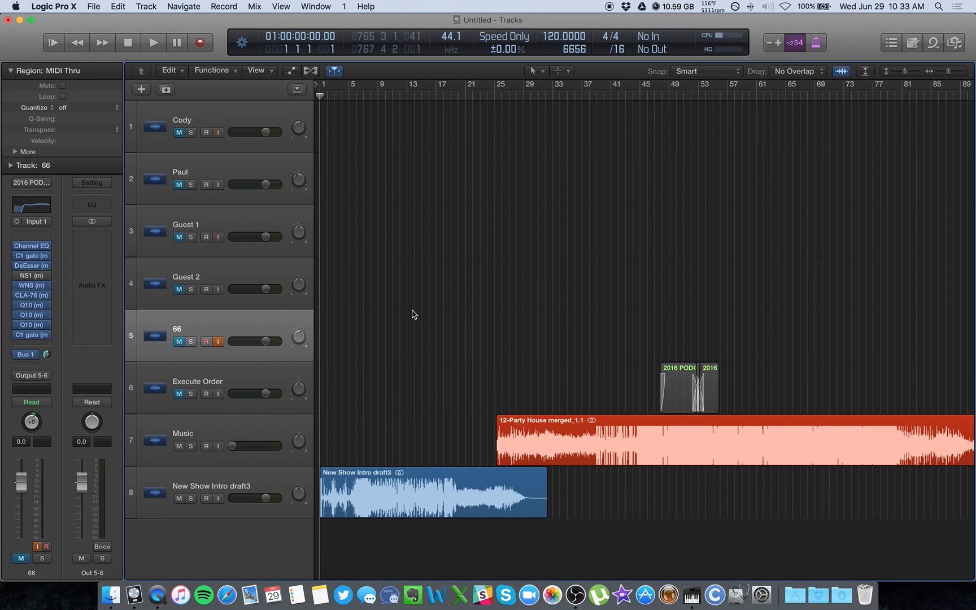
pyautogui.moveTo(404, 314)
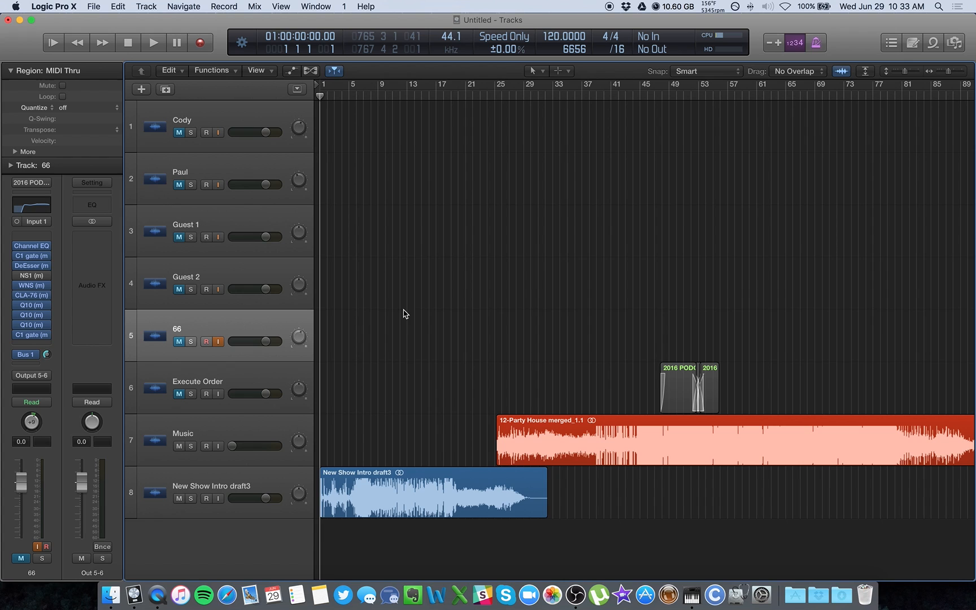
pyautogui.moveTo(432, 319)
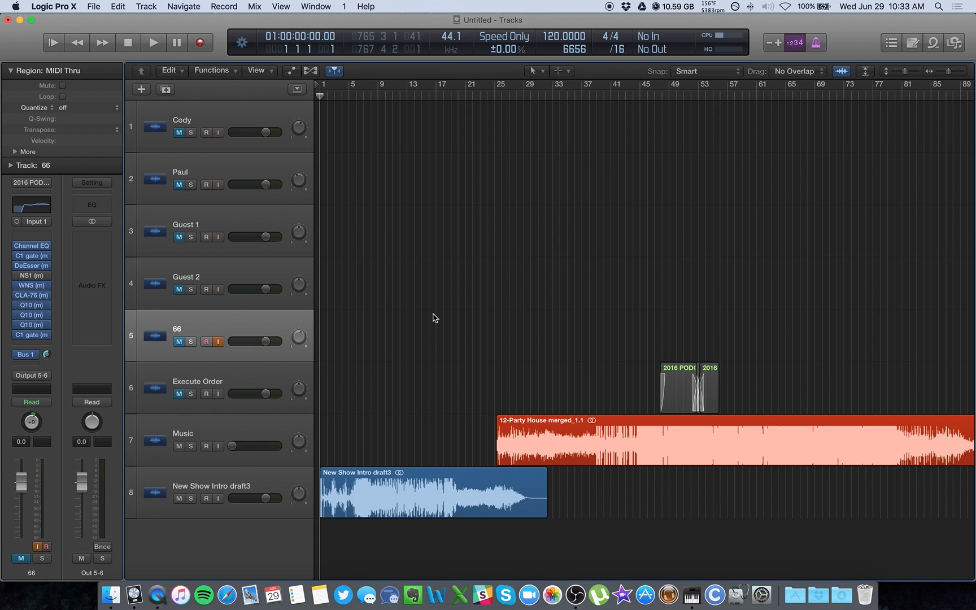
pyautogui.moveTo(418, 321)
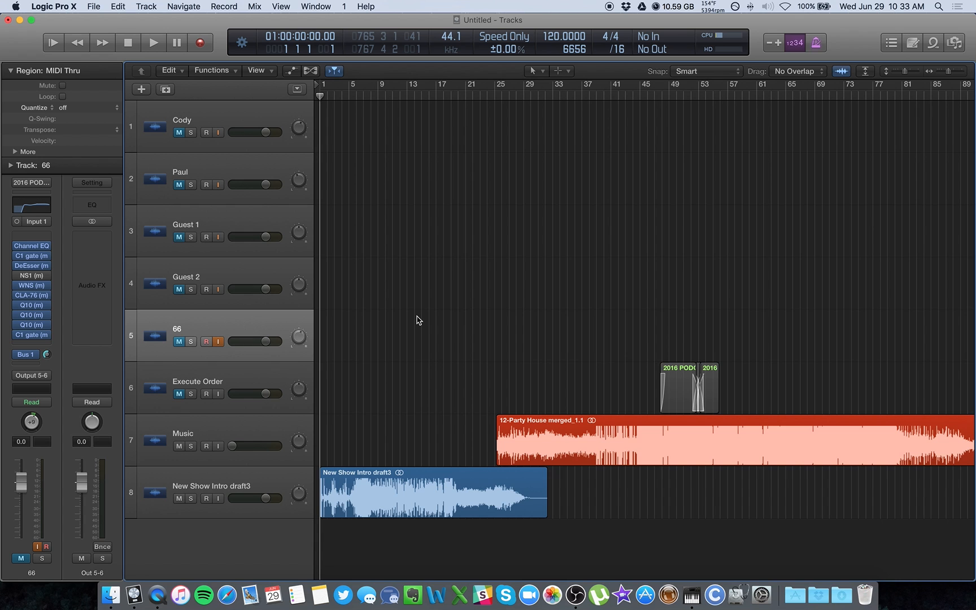
pyautogui.moveTo(225, 590)
pyautogui.write('audio interf')
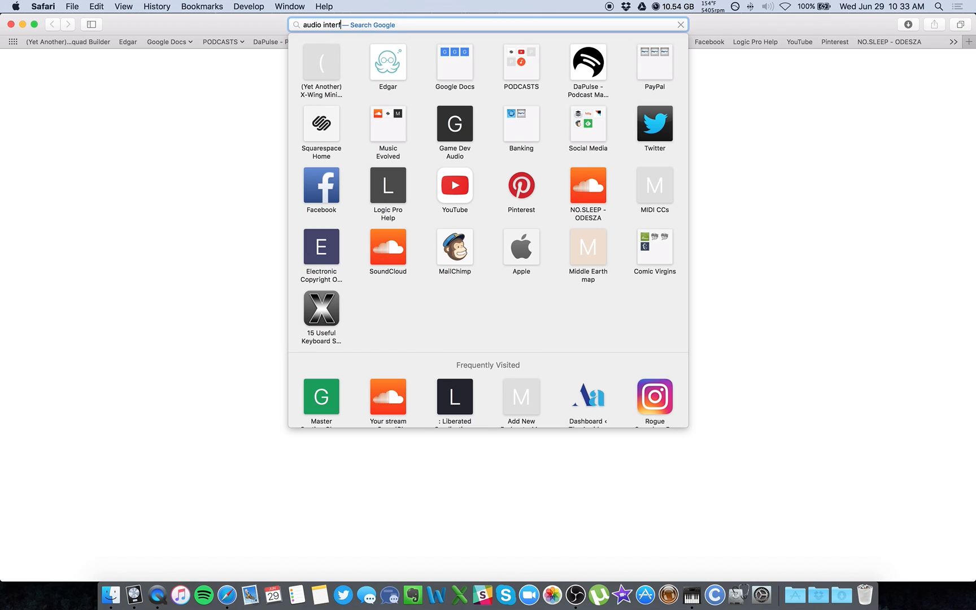
# View the Guitar Center Focusrite Scarlett Solo (2nd Gen) page at $99.99, then return to Logic
pyautogui.press('Return')
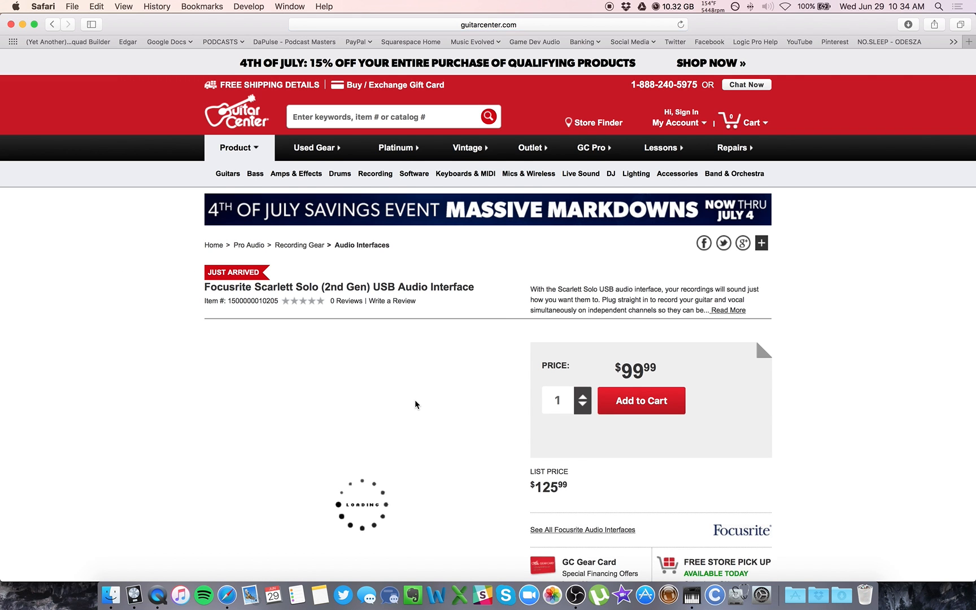
pyautogui.scroll(-3)
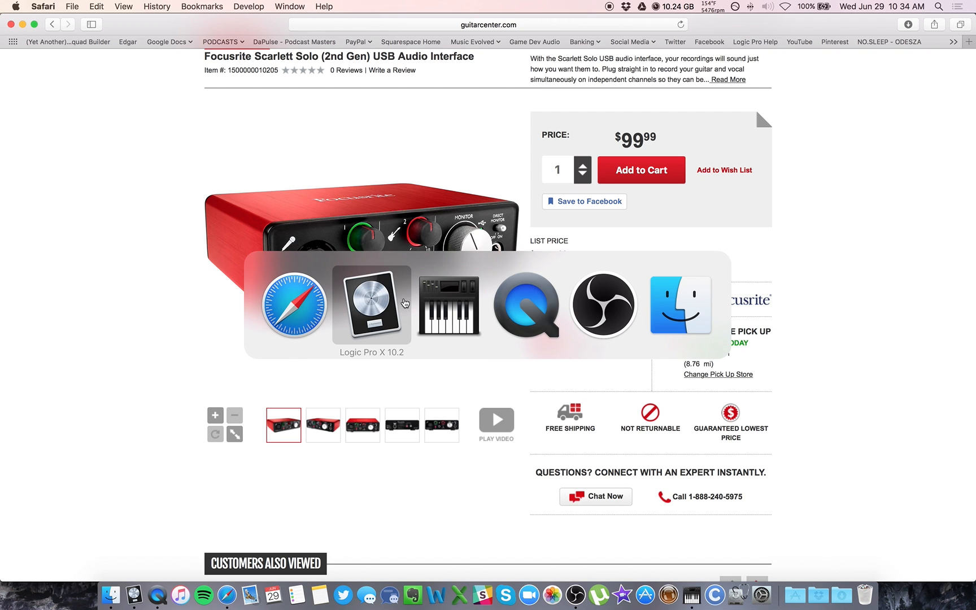
pyautogui.click(370, 305)
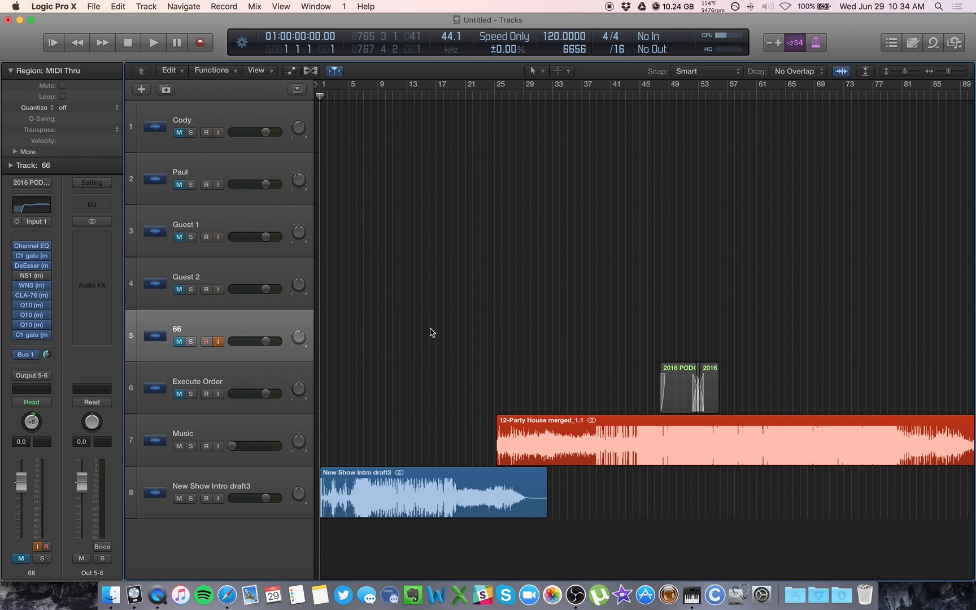
pyautogui.moveTo(411, 311)
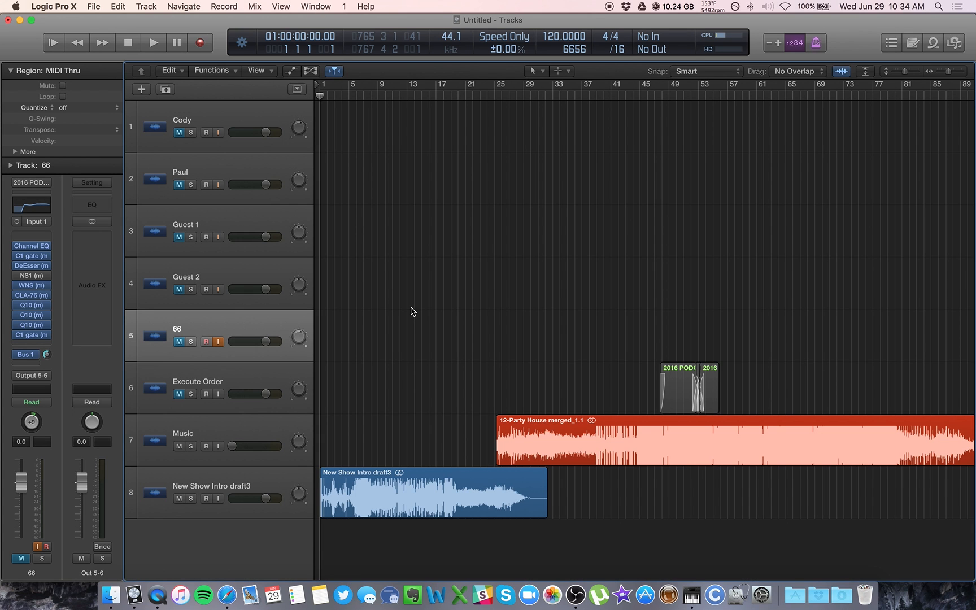
pyautogui.moveTo(406, 300)
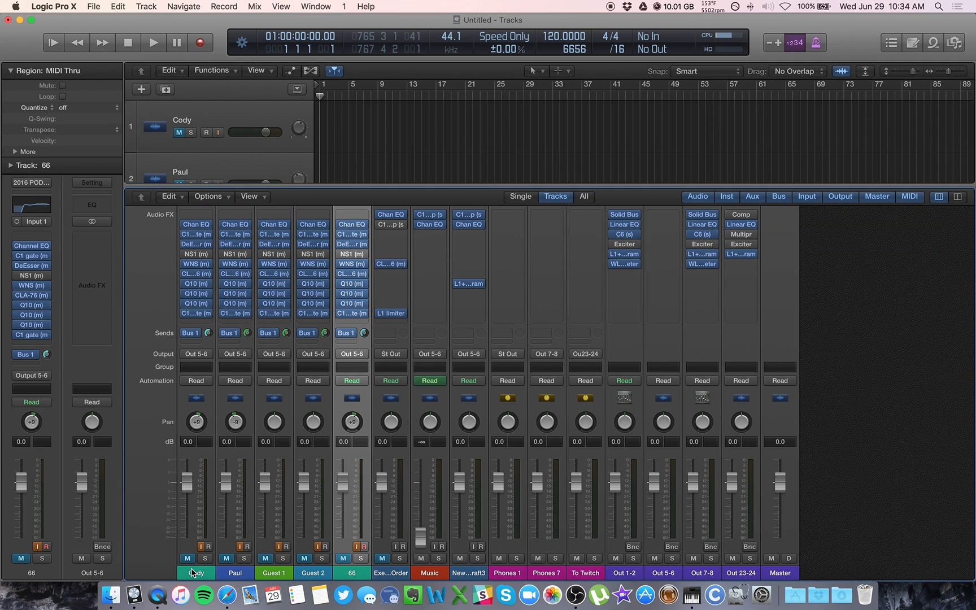
pyautogui.click(194, 572)
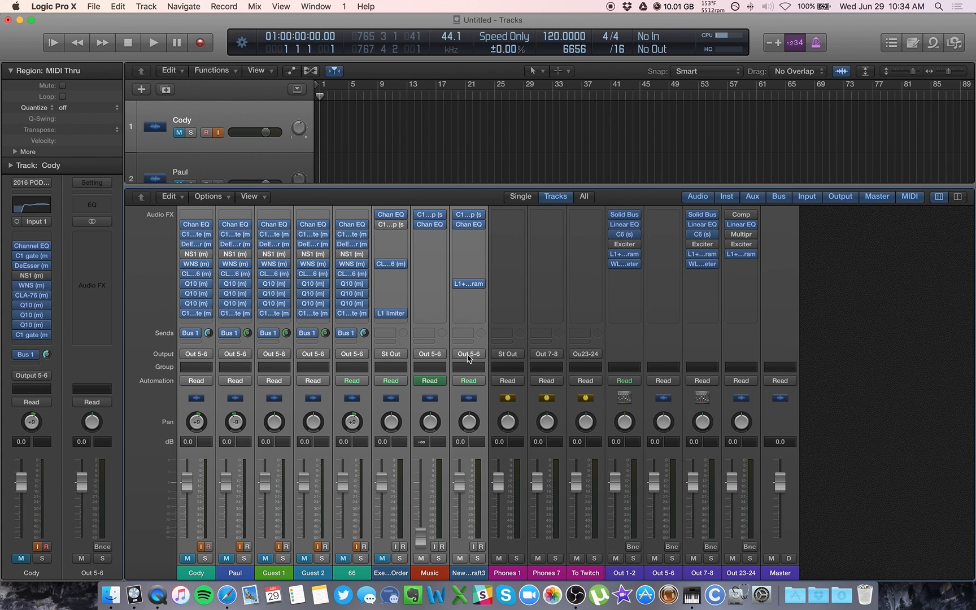
pyautogui.moveTo(467, 359)
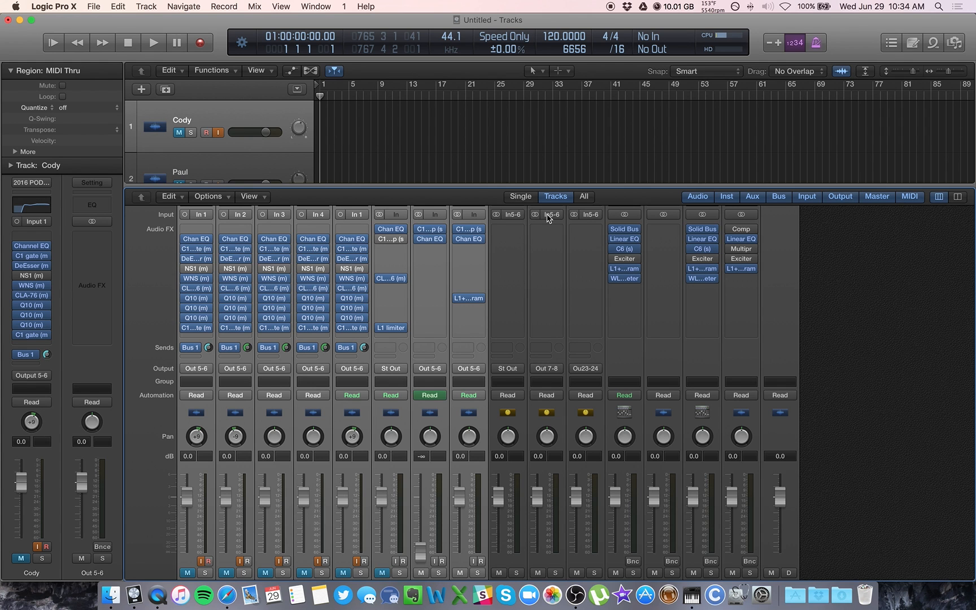
pyautogui.moveTo(550, 214)
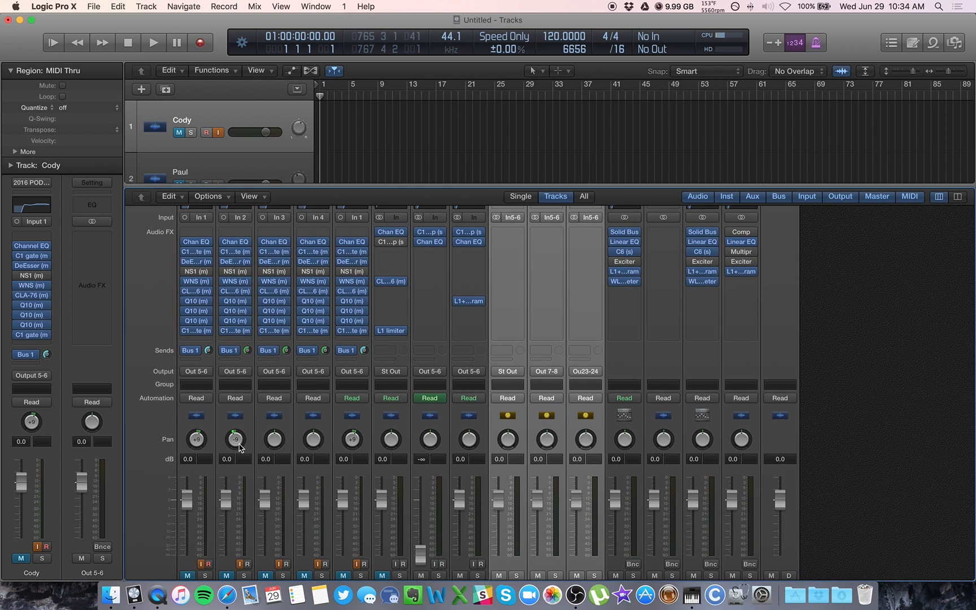
pyautogui.scroll(-3)
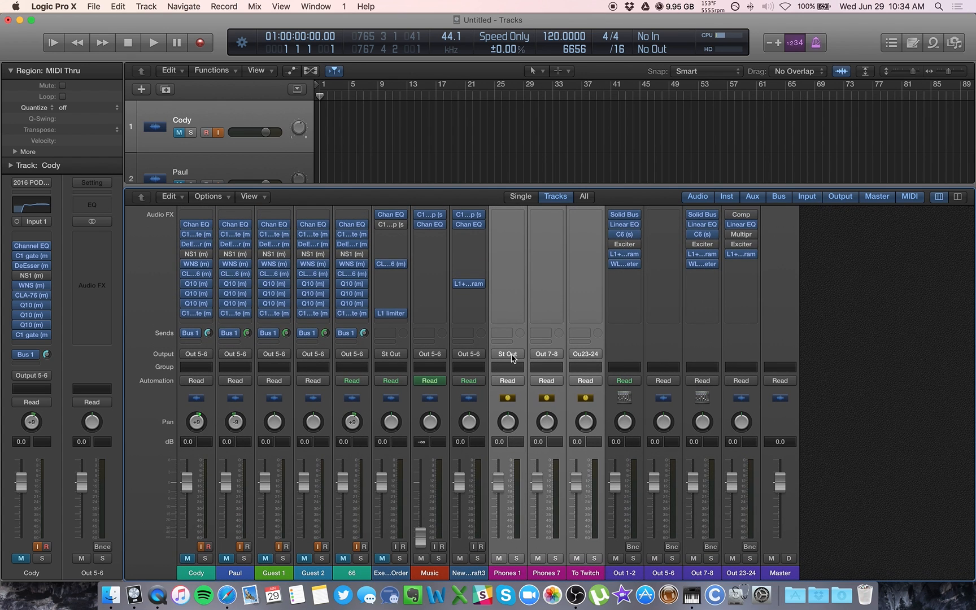
pyautogui.moveTo(566, 318)
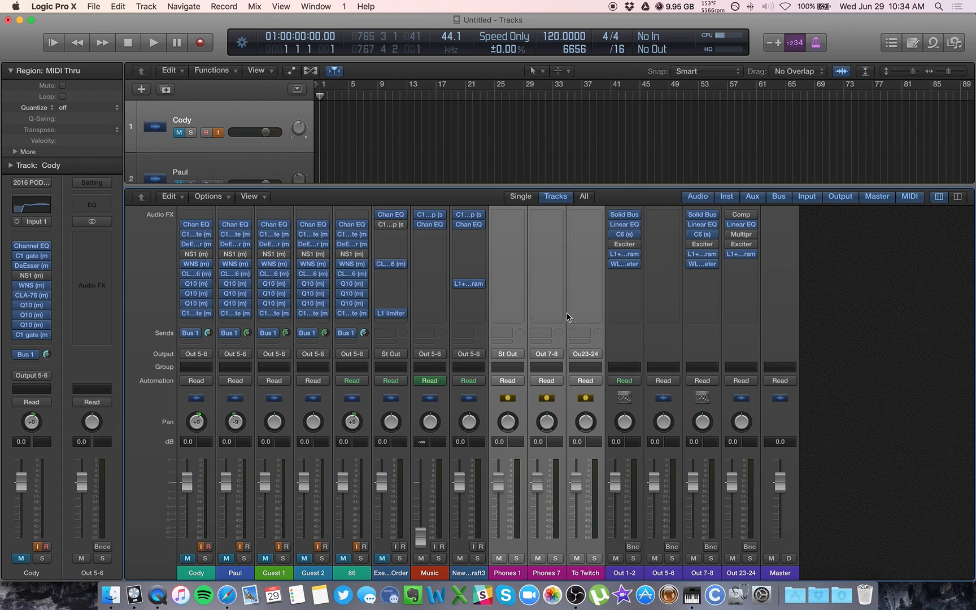
pyautogui.moveTo(556, 359)
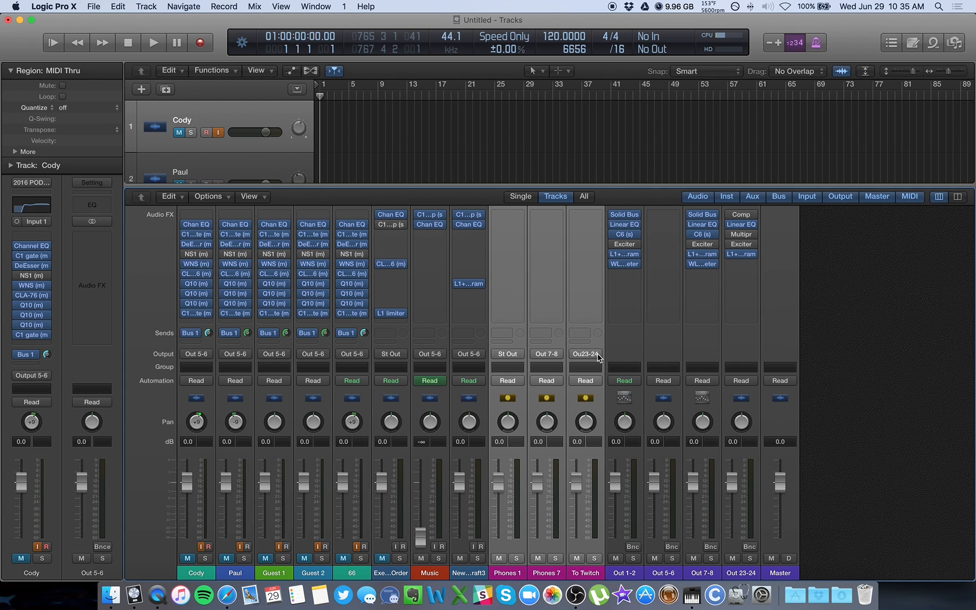
pyautogui.moveTo(584, 354)
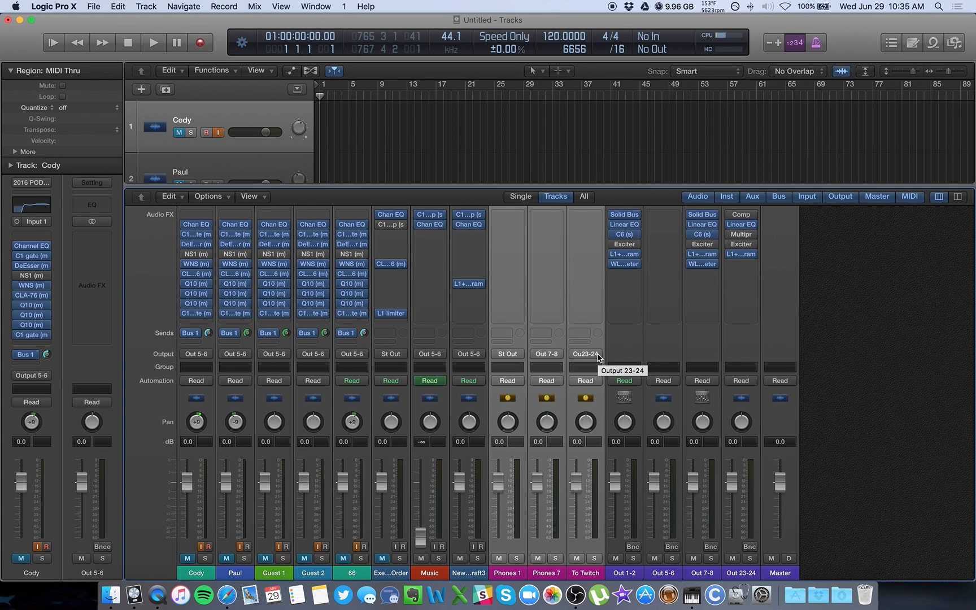
pyautogui.moveTo(479, 139)
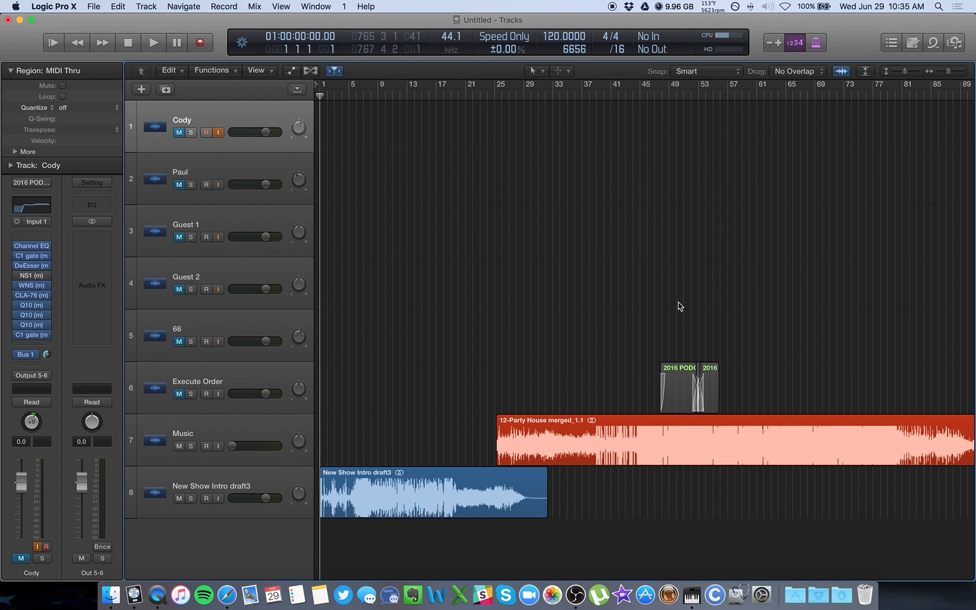
pyautogui.moveTo(523, 309)
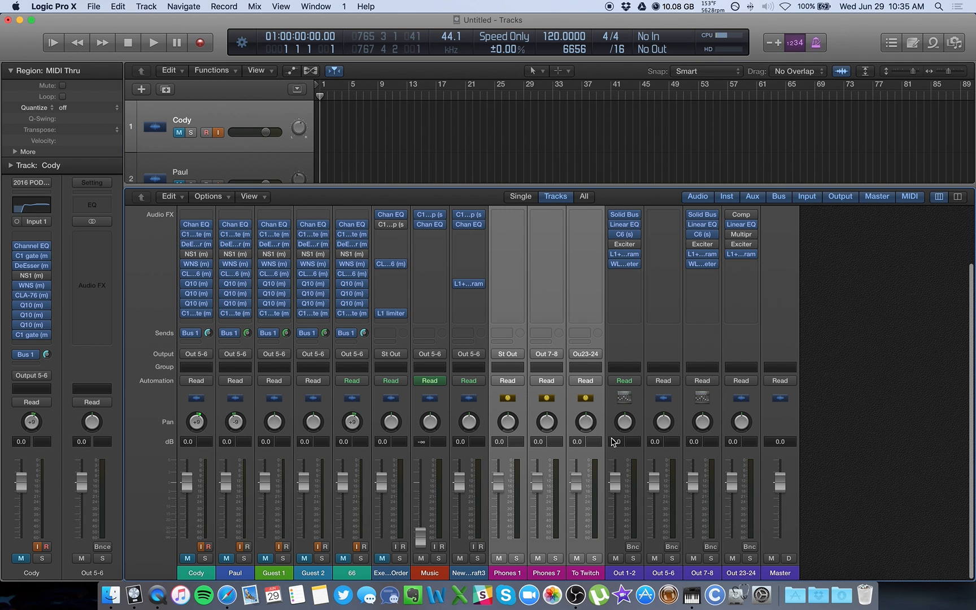
pyautogui.moveTo(542, 514)
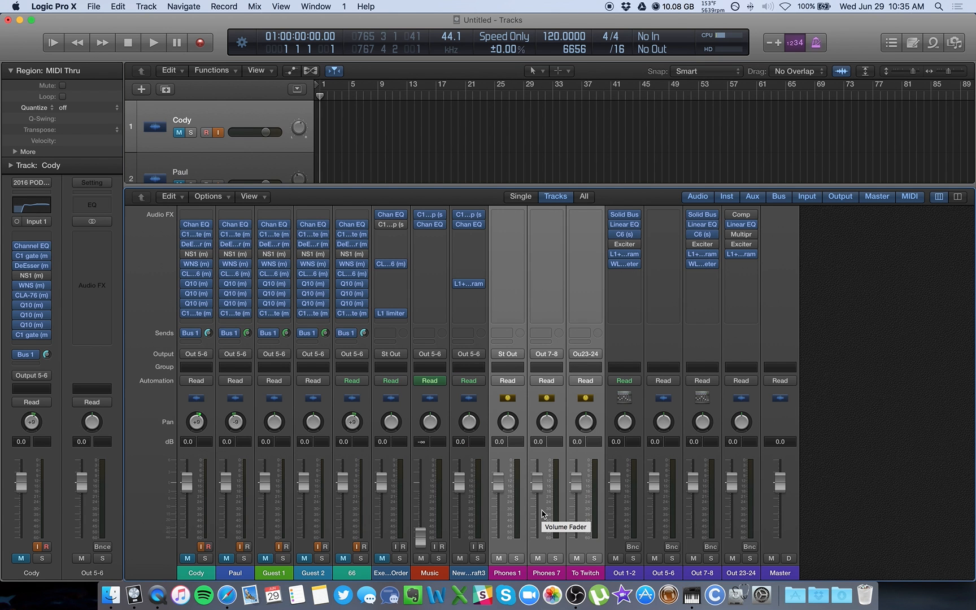
pyautogui.moveTo(514, 573)
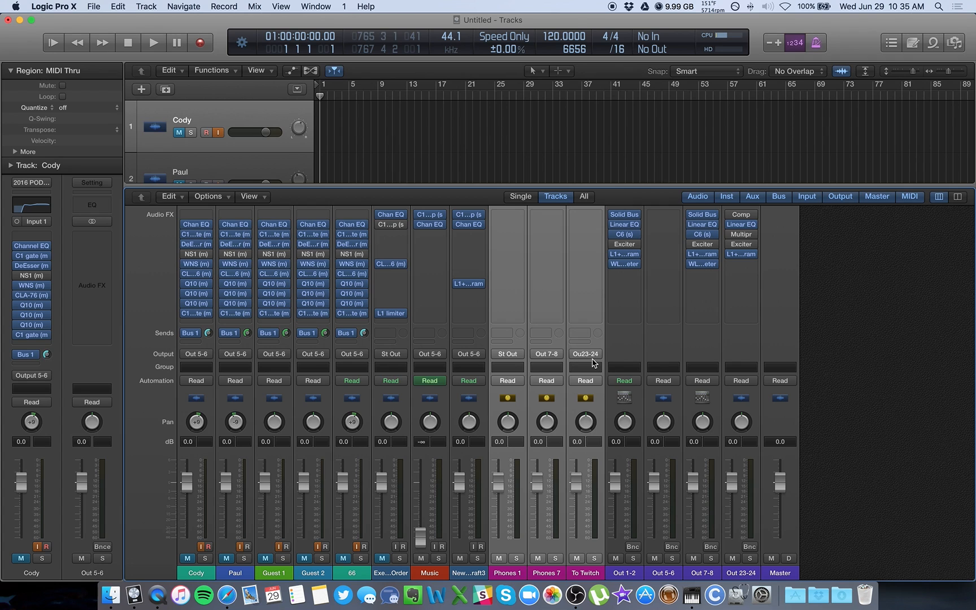
pyautogui.click(584, 354)
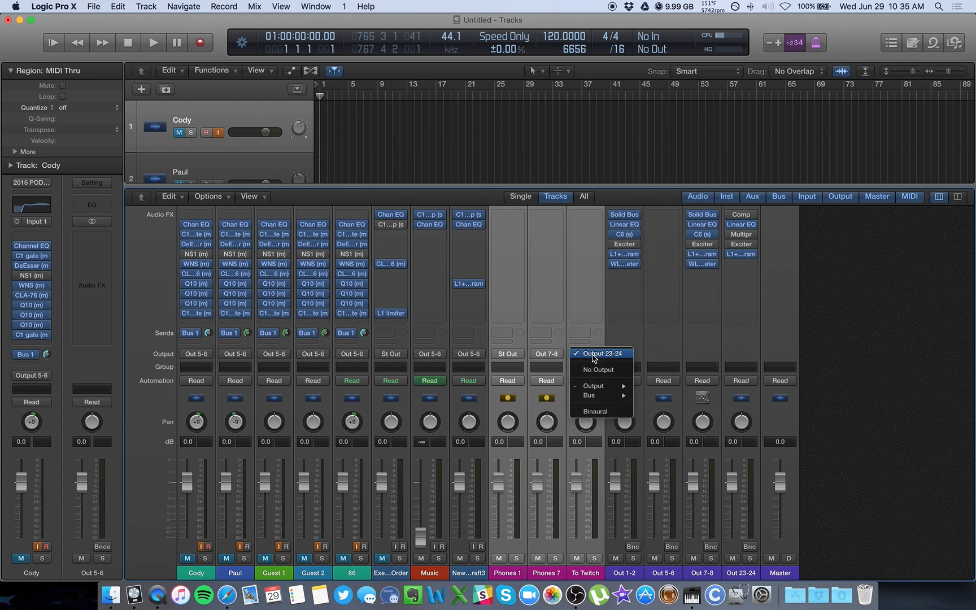
pyautogui.click(601, 352)
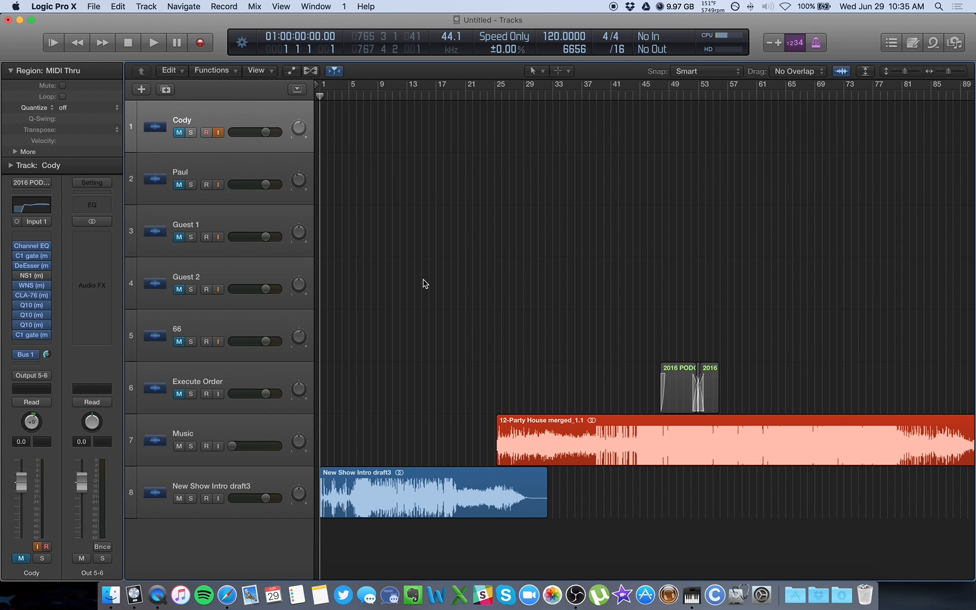
# Start the podcast session playing in Logic and bring OBS to the front
pyautogui.click(153, 42)
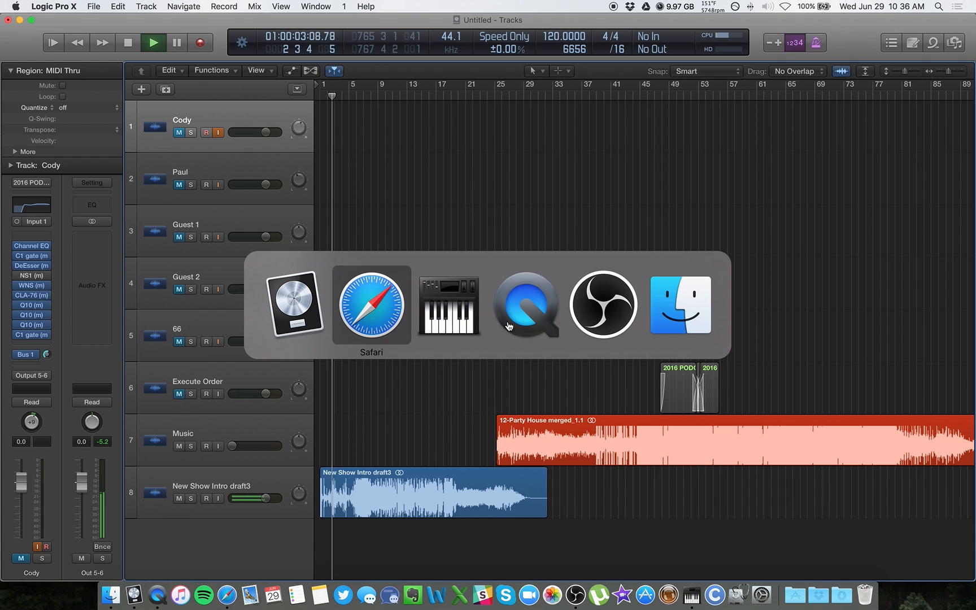
pyautogui.click(601, 304)
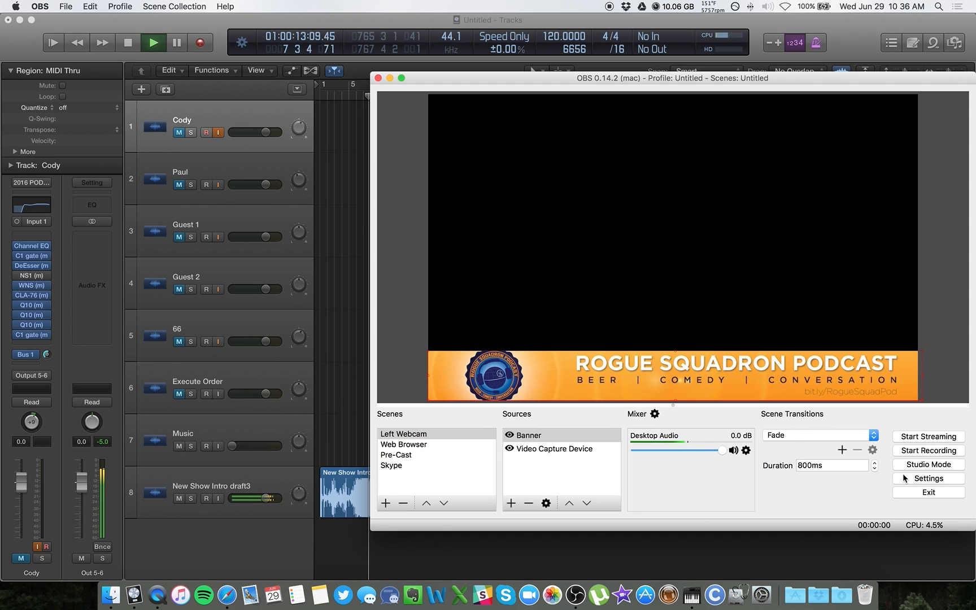
# Set OBS's Desktop Audio Device to Soundflower (2ch) in Audio settings and save with OK
pyautogui.click(928, 478)
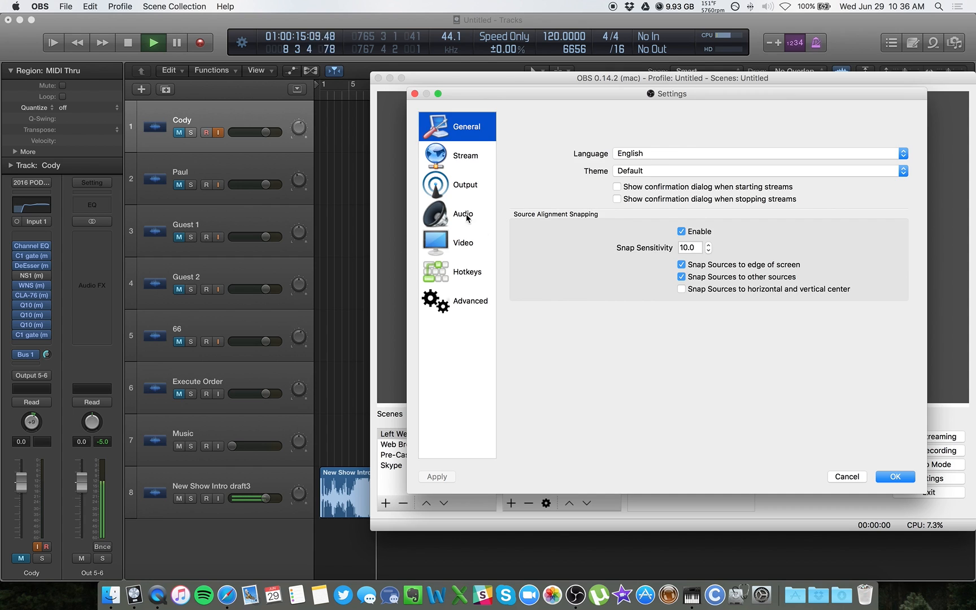
pyautogui.click(463, 214)
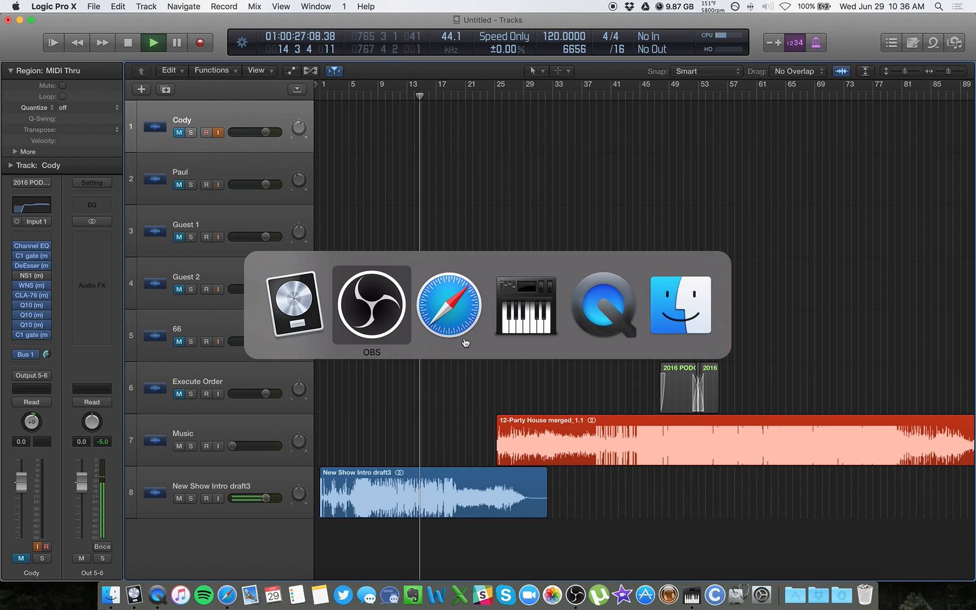
pyautogui.click(369, 305)
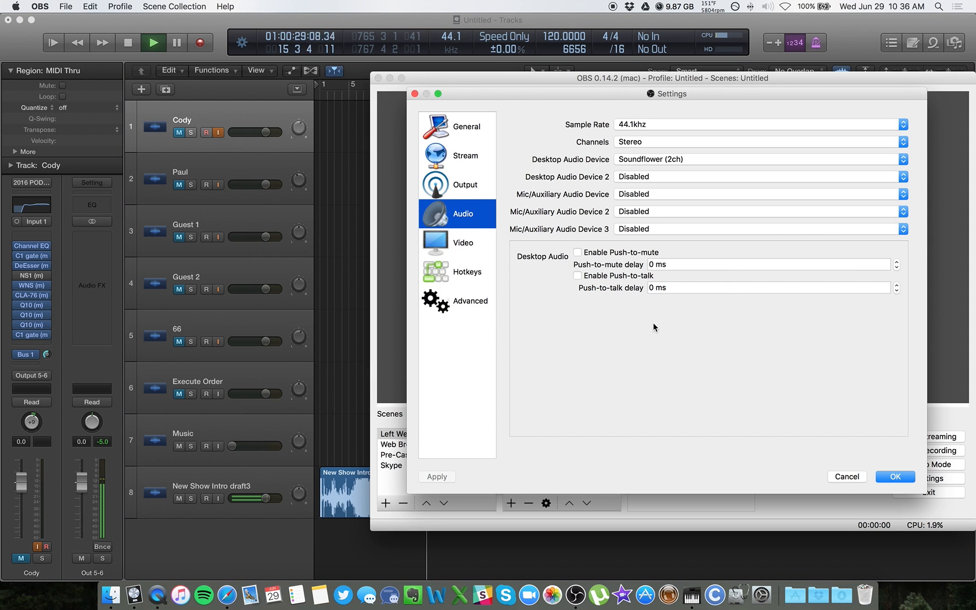
pyautogui.moveTo(696, 160)
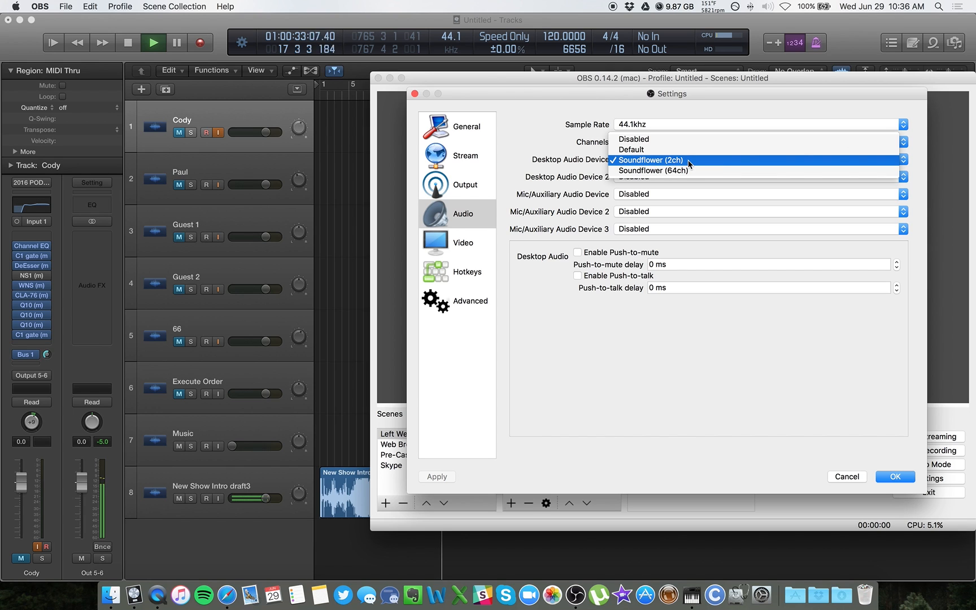
pyautogui.click(650, 161)
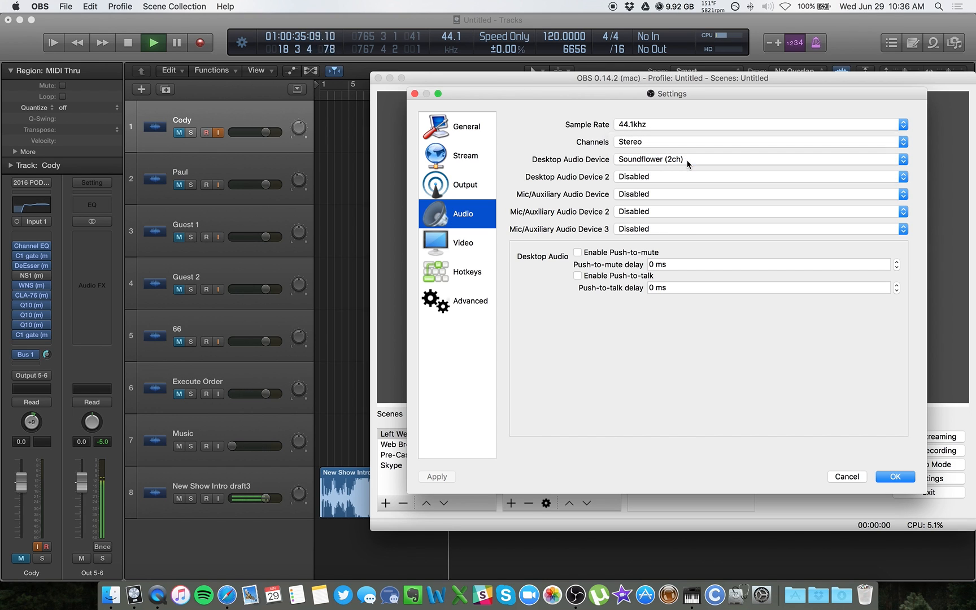
pyautogui.moveTo(820, 448)
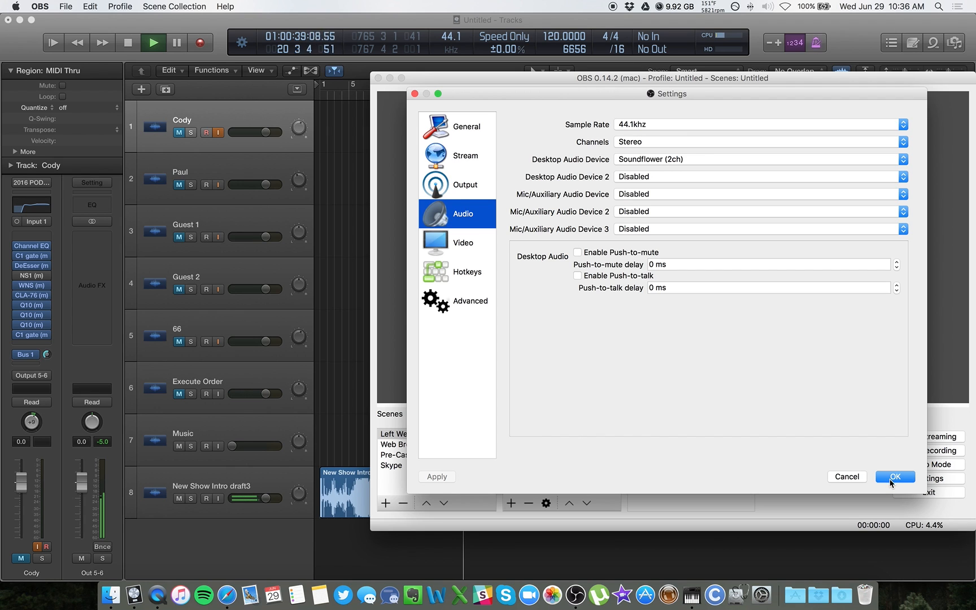
pyautogui.click(894, 477)
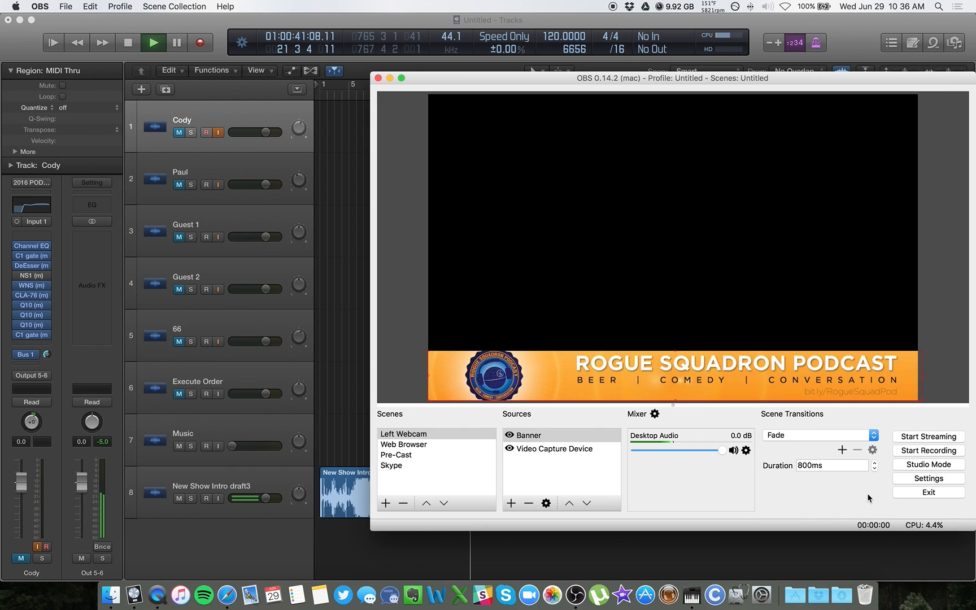